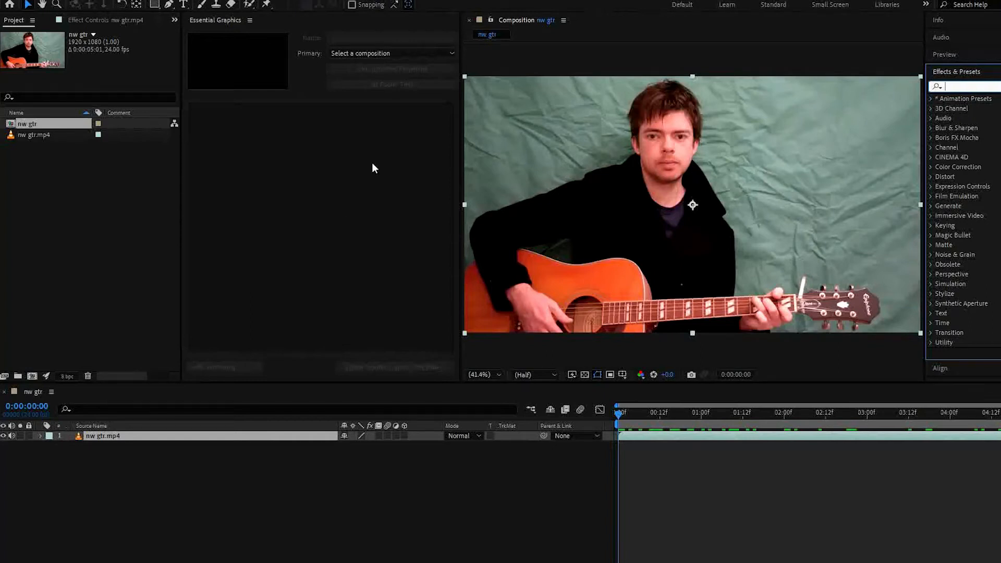
pyautogui.moveTo(710, 119)
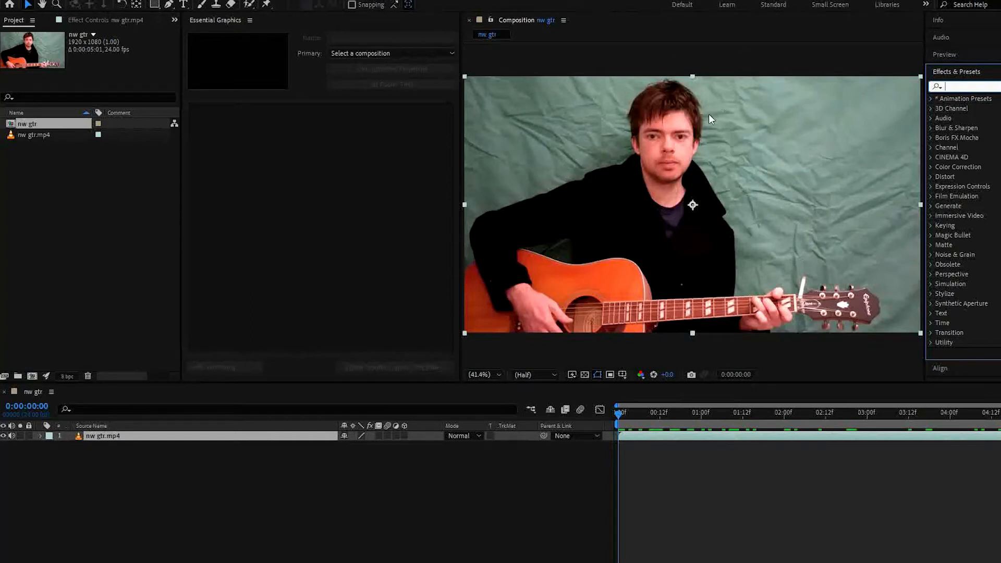
pyautogui.moveTo(956, 113)
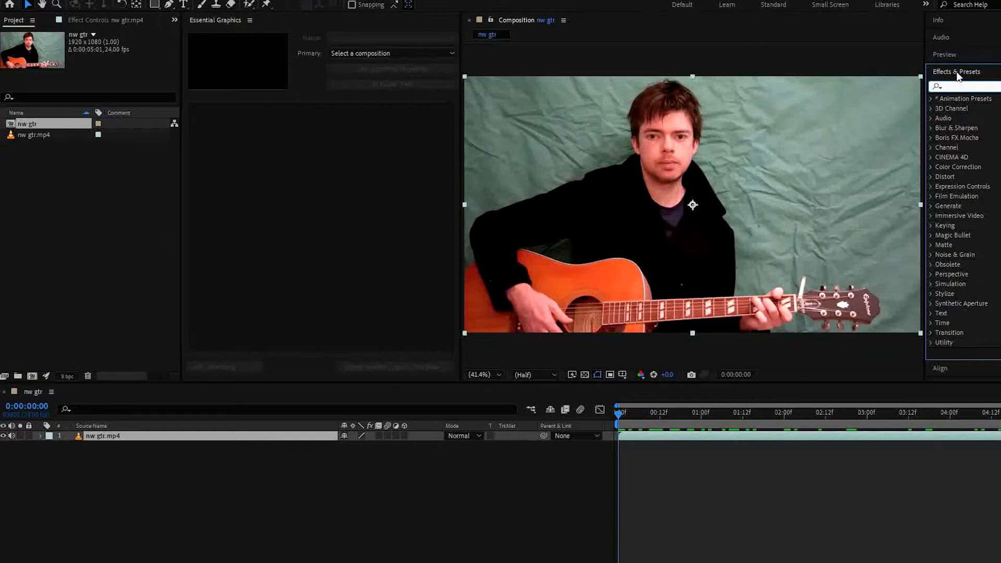
# Find Keylight via 'key', apply it to nw gtr.mp4 and sample the green backdrop as Screen Colour
pyautogui.write('key')
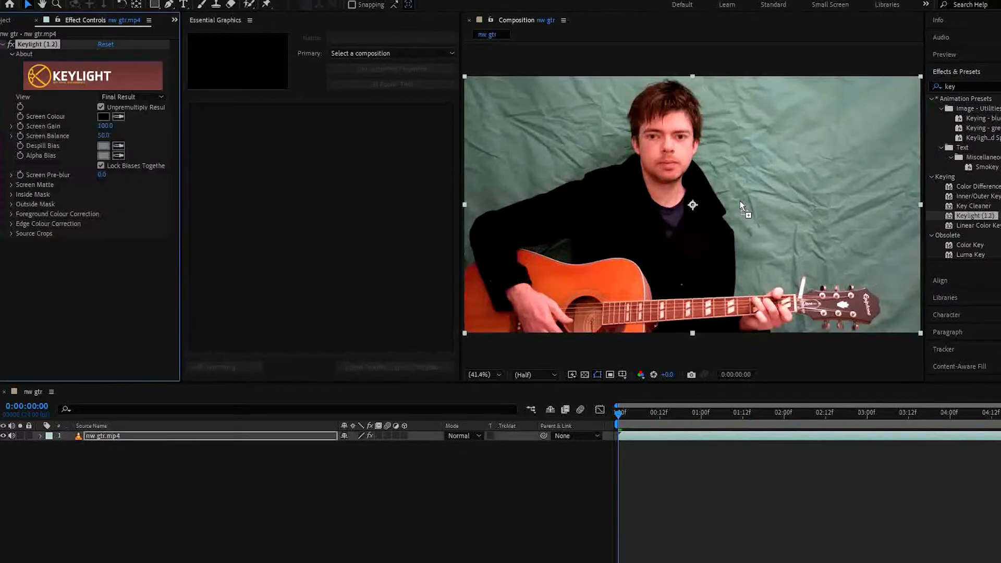
pyautogui.moveTo(152, 135)
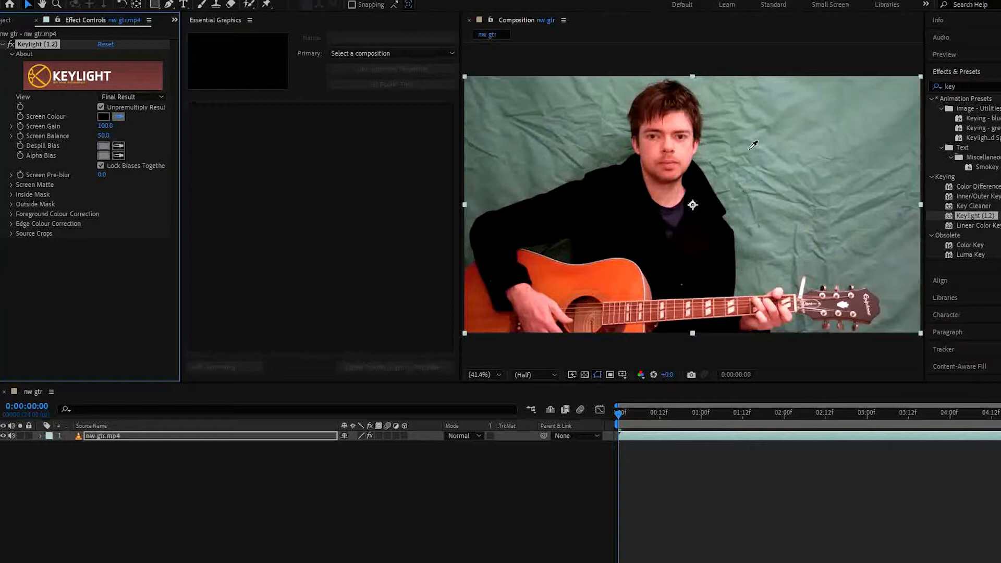
pyautogui.click(104, 116)
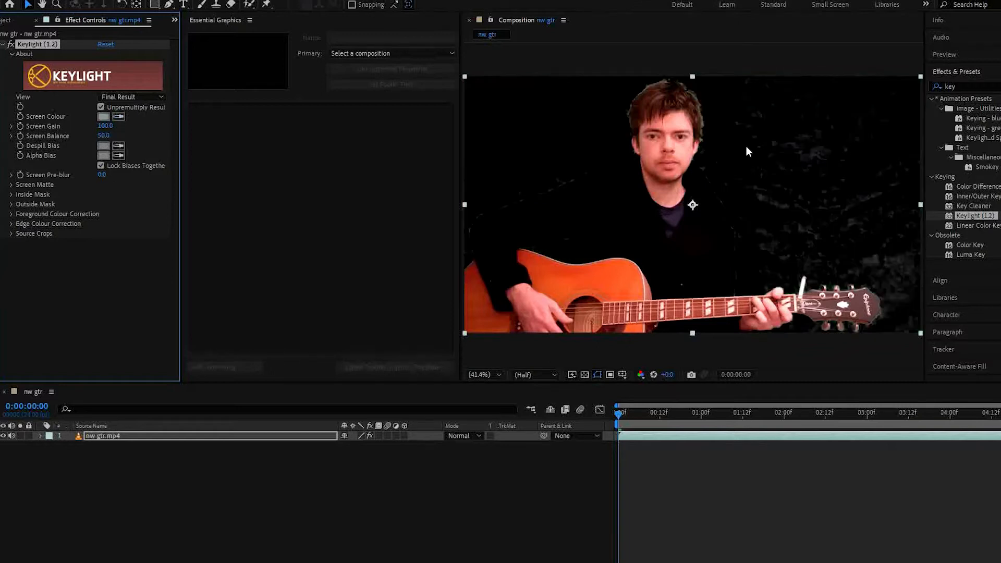
pyautogui.moveTo(126, 105)
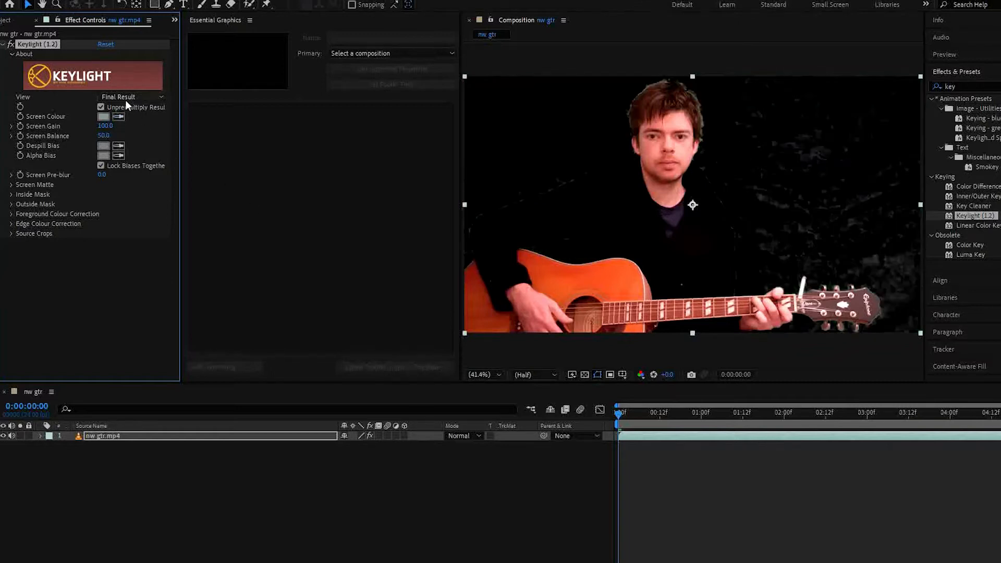
# Switch Keylight's View to Screen Matte to reveal grey noise in the background
pyautogui.click(131, 96)
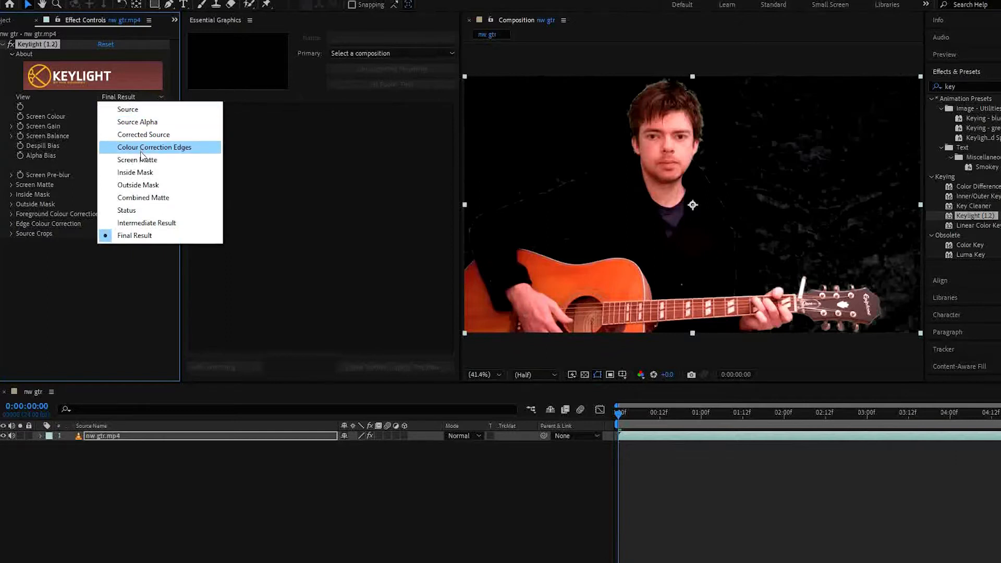
pyautogui.click(138, 160)
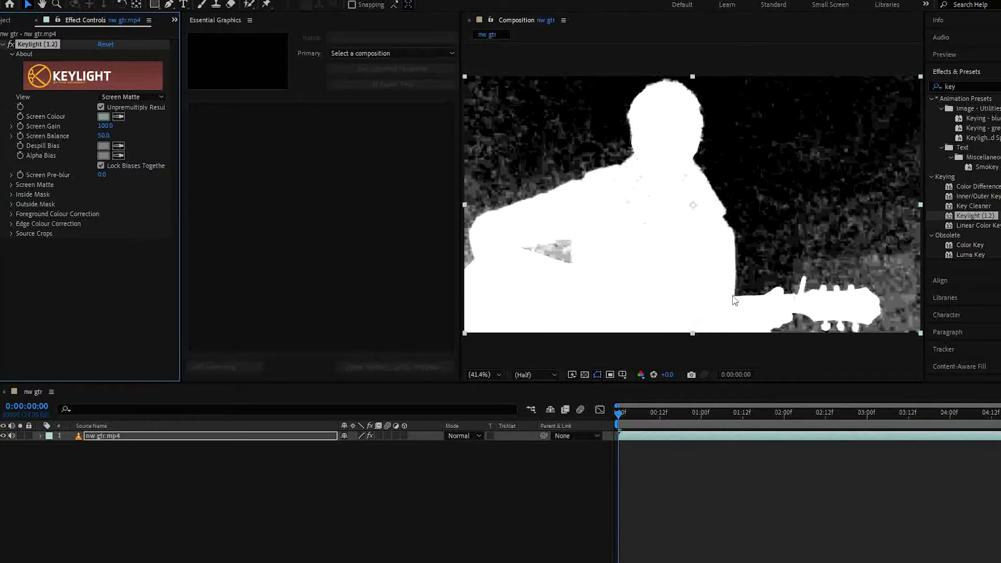
pyautogui.moveTo(25, 204)
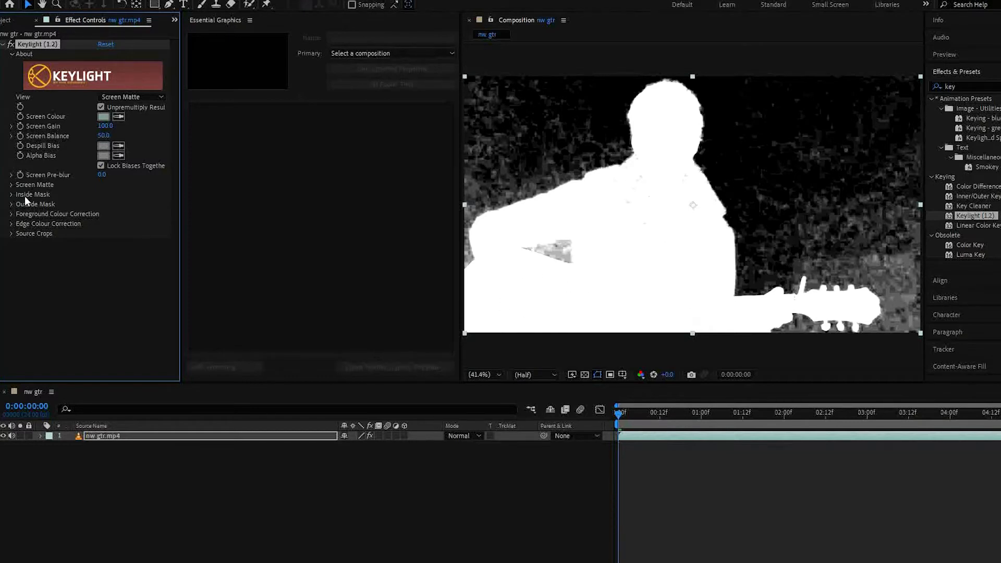
# Refine the Screen Matte to Clip Black 56, Clip White 89 and tune Screen Despot Black
pyautogui.click(11, 185)
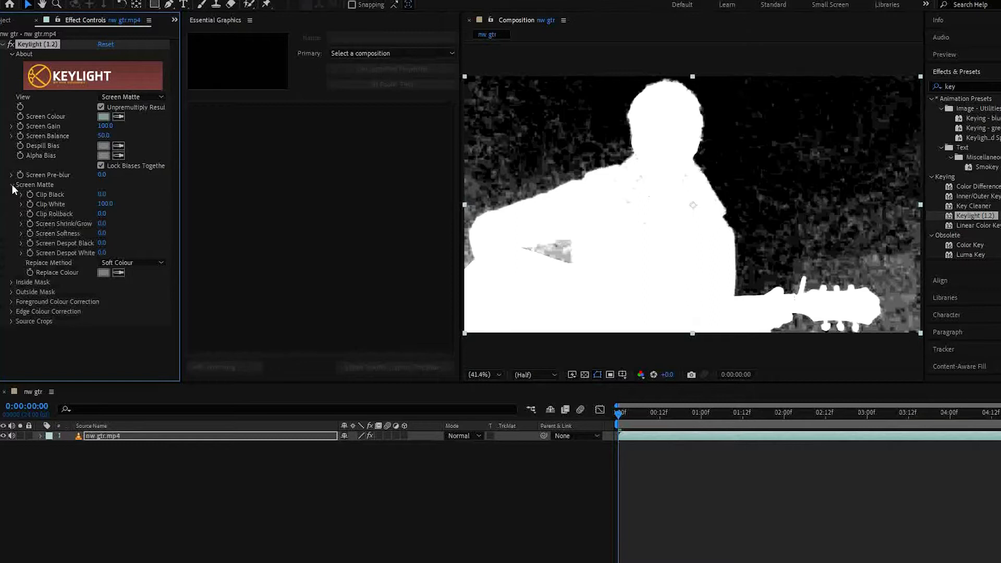
pyautogui.click(102, 194)
pyautogui.write('45')
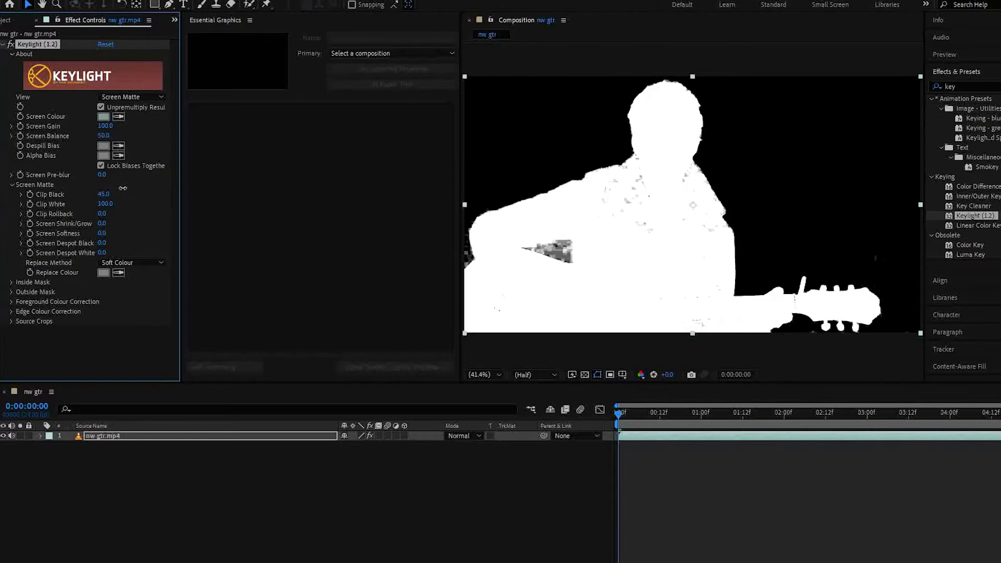
pyautogui.moveTo(108, 203); pyautogui.dragTo(99, 203)
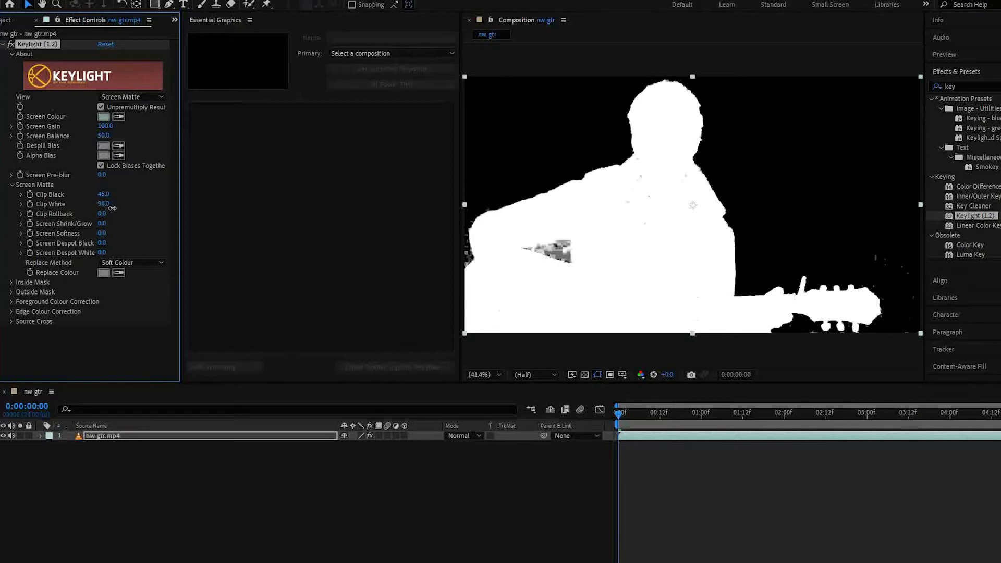
pyautogui.moveTo(103, 194); pyautogui.dragTo(114, 194)
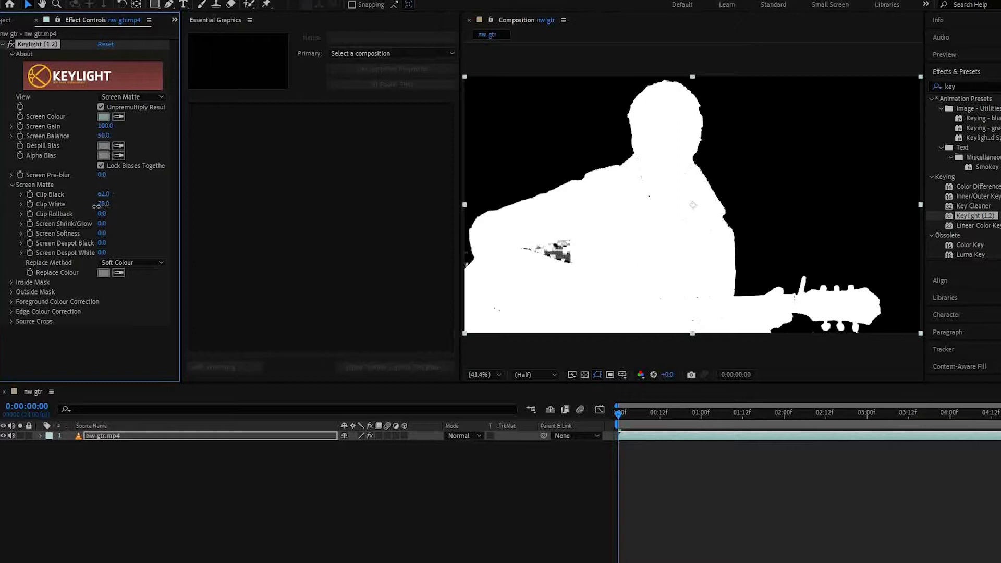
pyautogui.moveTo(104, 203); pyautogui.dragTo(112, 204)
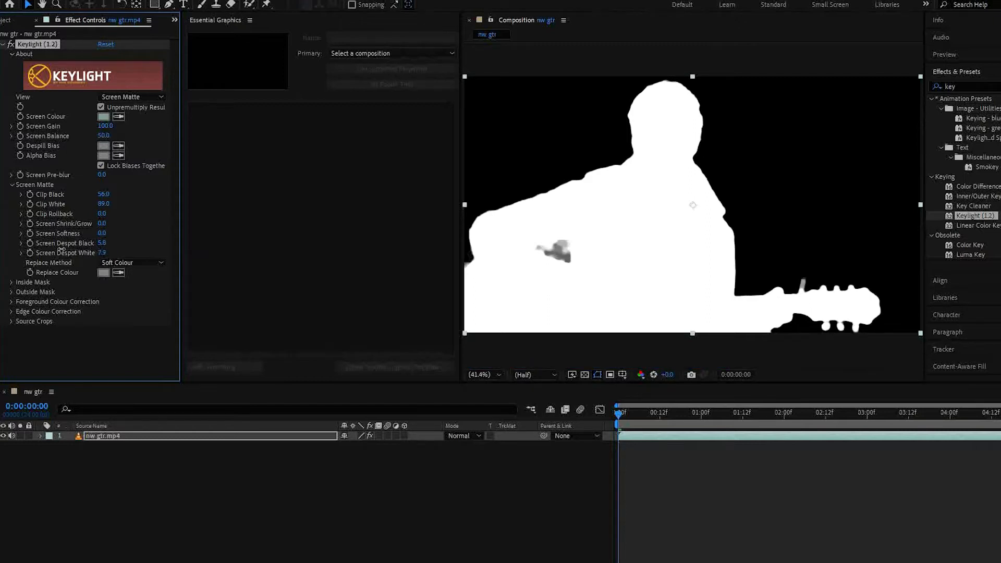
pyautogui.moveTo(102, 252); pyautogui.dragTo(99, 252)
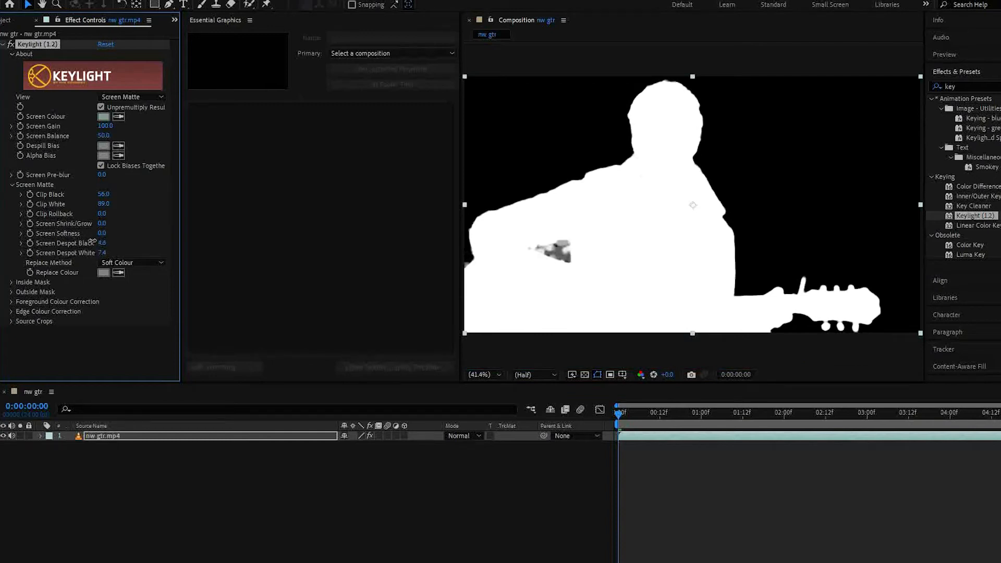
# Return View to Final Result and add Green Solid 1 beneath the keyed clip
pyautogui.click(132, 96)
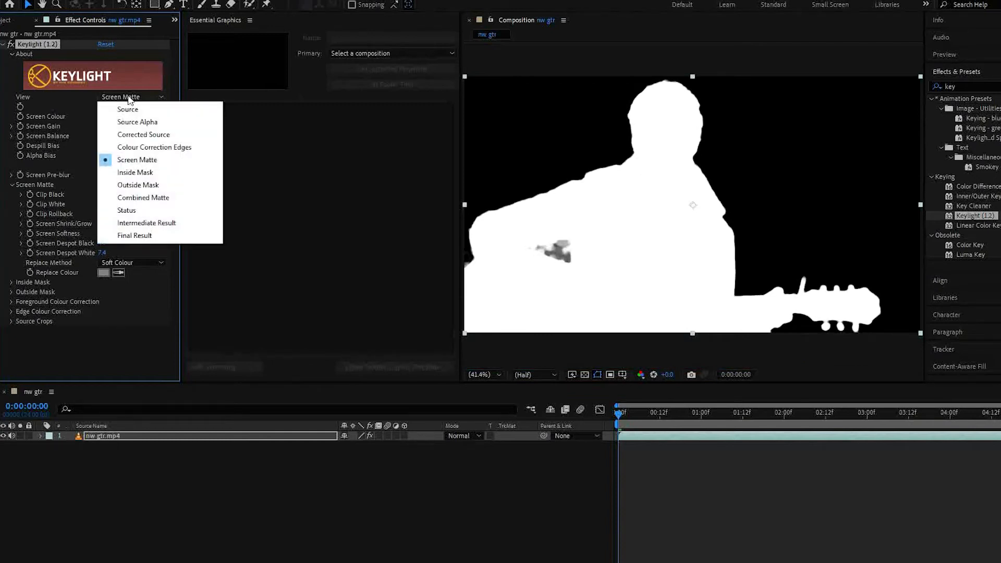
pyautogui.click(134, 235)
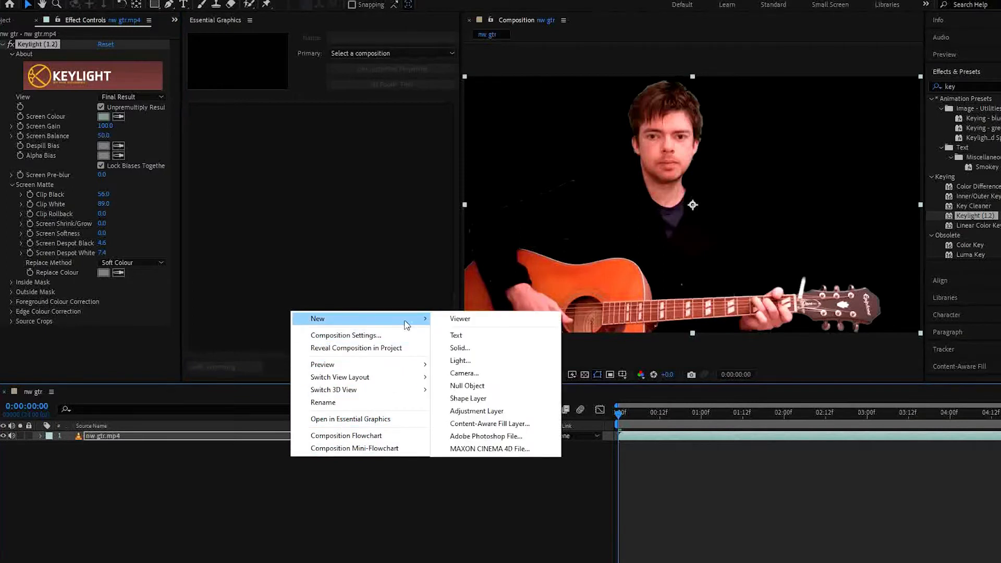
pyautogui.click(460, 347)
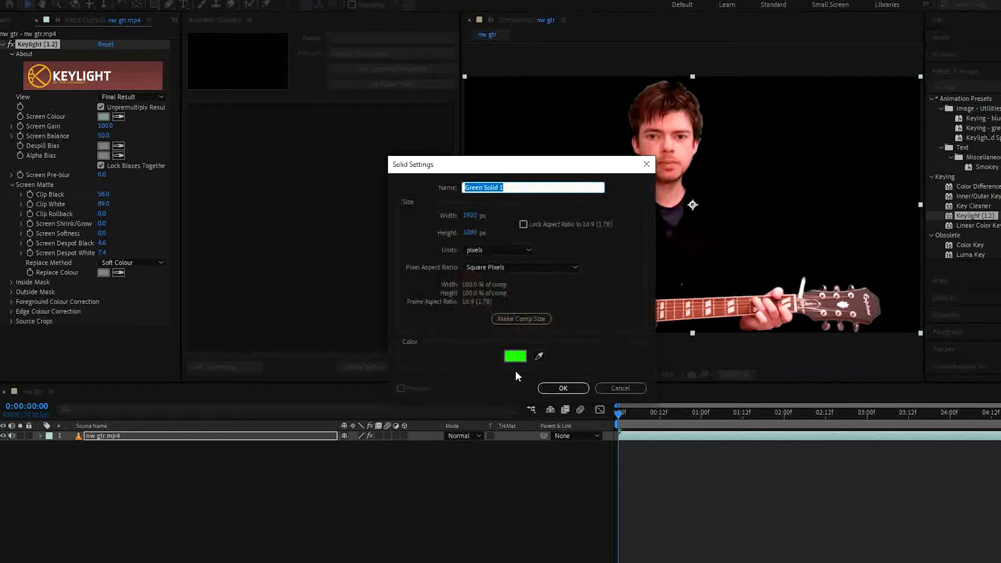
pyautogui.click(562, 388)
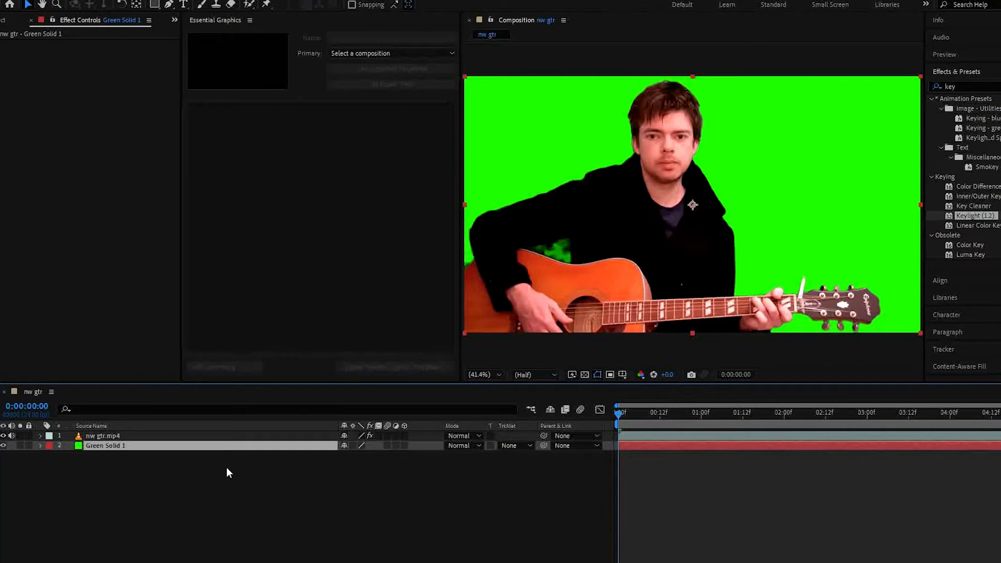
# Add White Solid 1 between the clip and Green Solid 1 via New > Solid with white colour
pyautogui.rightClick(228, 472)
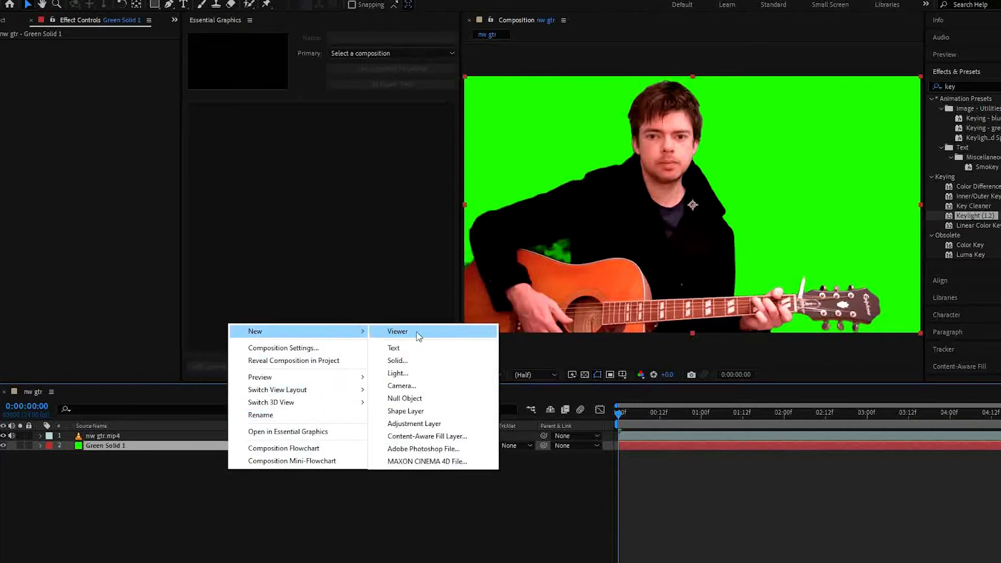
pyautogui.click(398, 360)
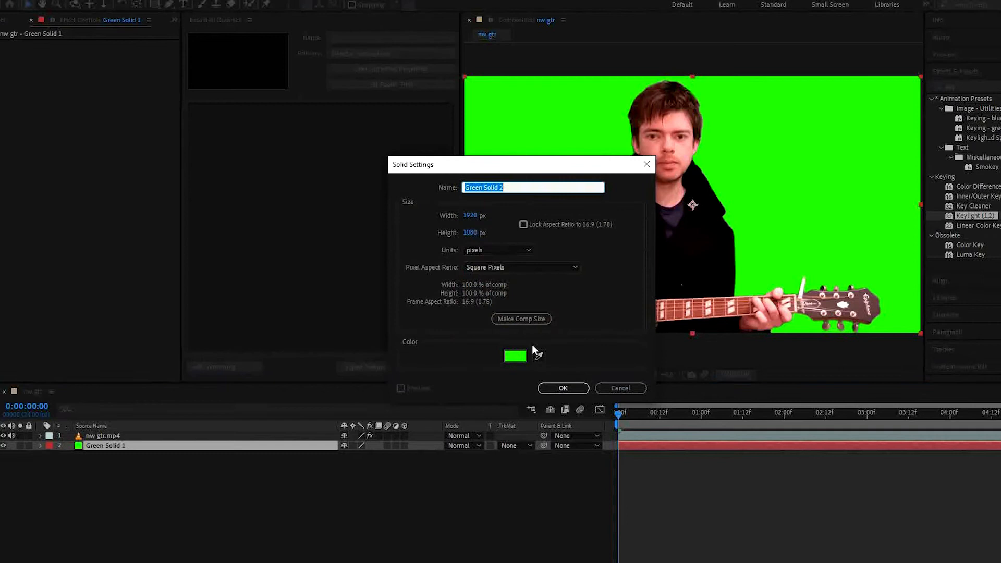
pyautogui.click(515, 356)
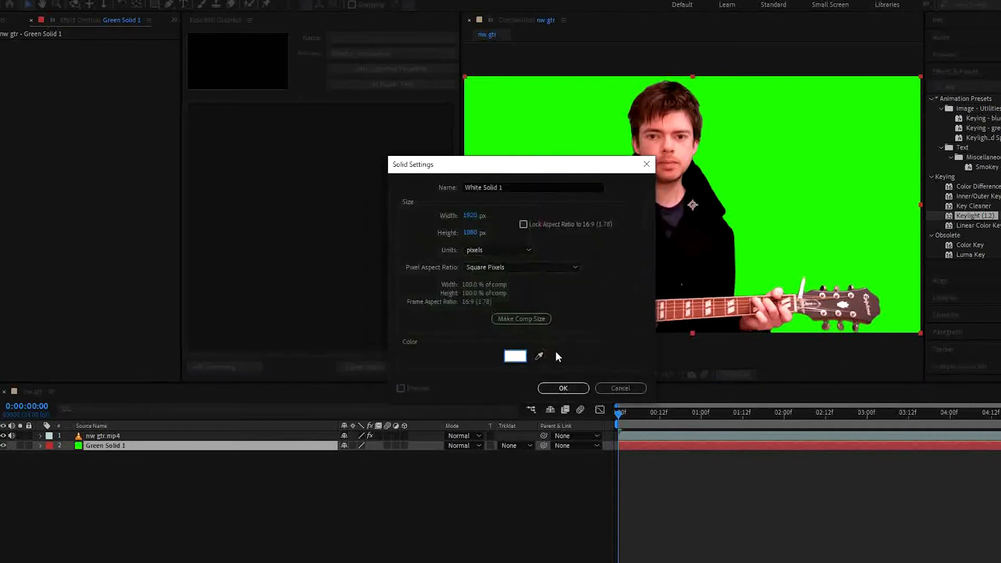
pyautogui.click(562, 388)
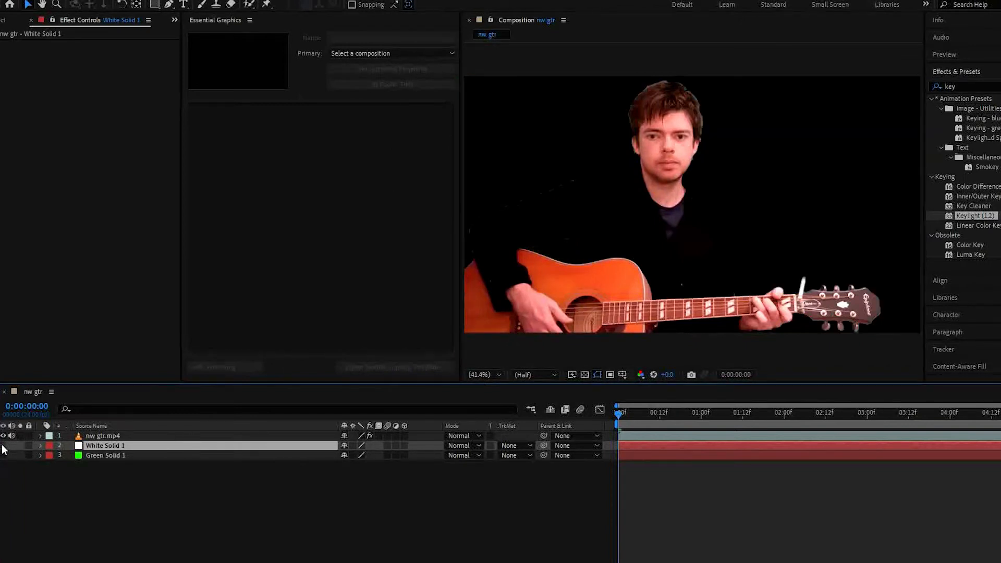
# On the guitarist clip, check Outside Mask and pull Screen Shrink/Grow in to about -1.7
pyautogui.click(104, 436)
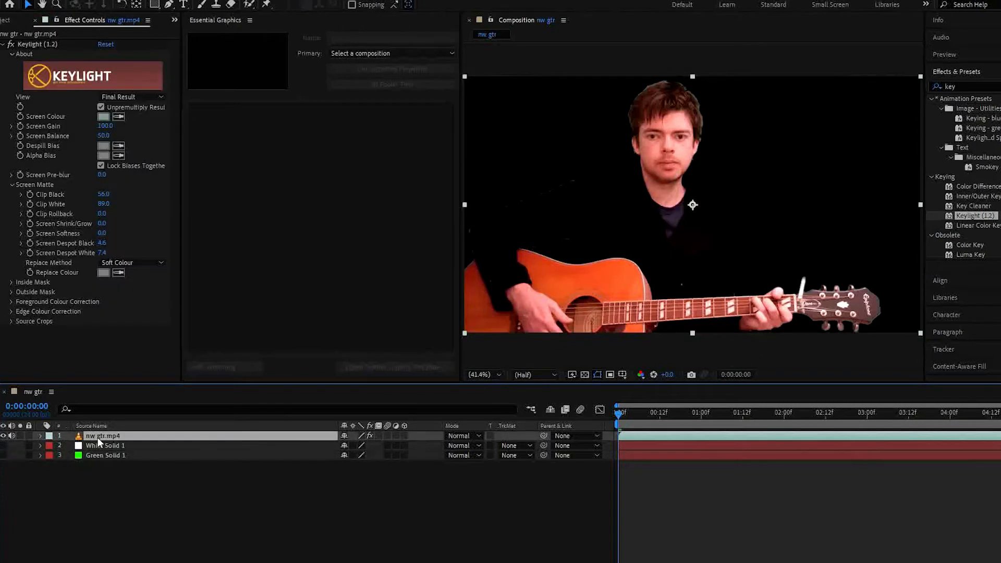
pyautogui.moveTo(645, 99)
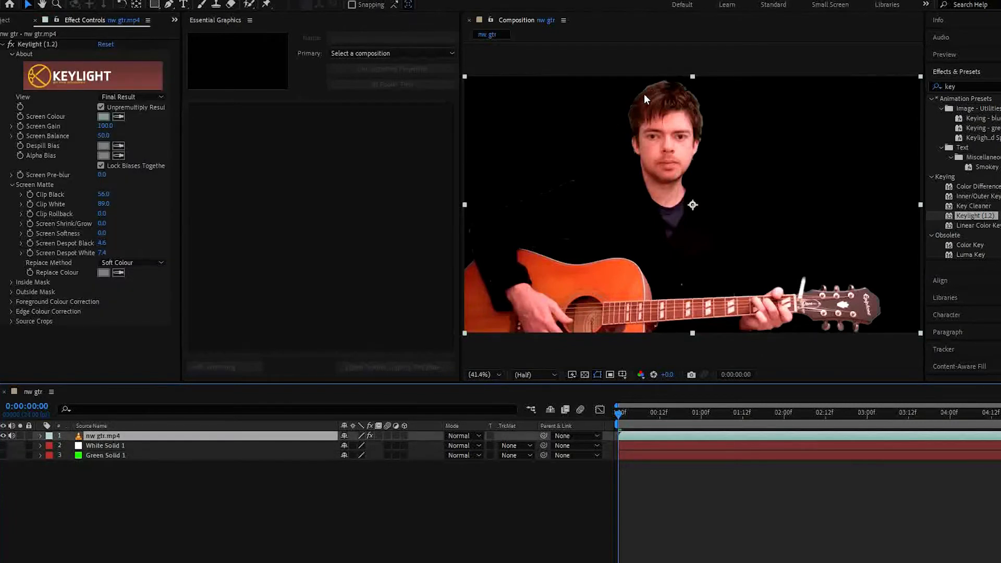
pyautogui.moveTo(580, 312)
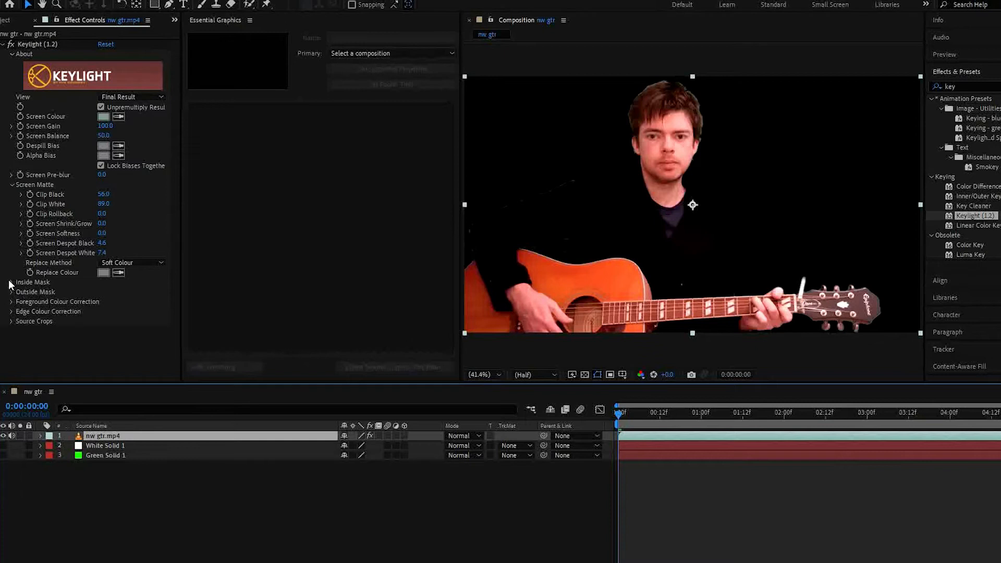
pyautogui.click(10, 295)
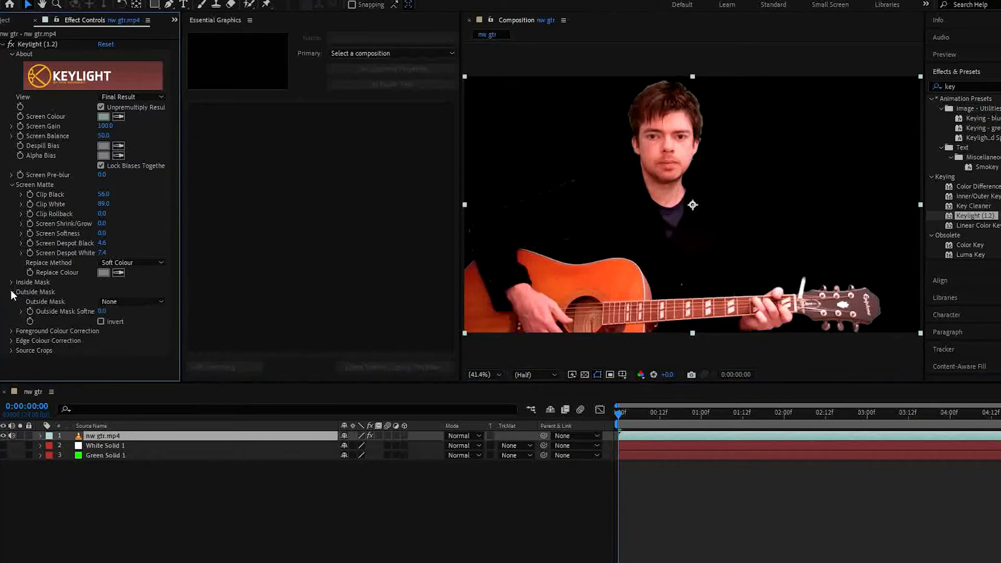
pyautogui.click(11, 292)
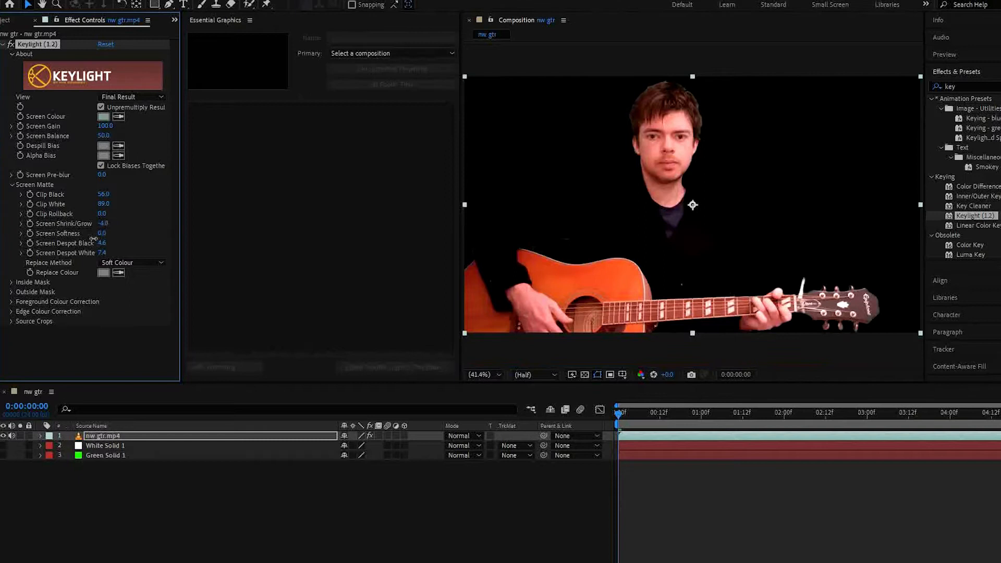
pyautogui.moveTo(102, 223); pyautogui.dragTo(104, 223)
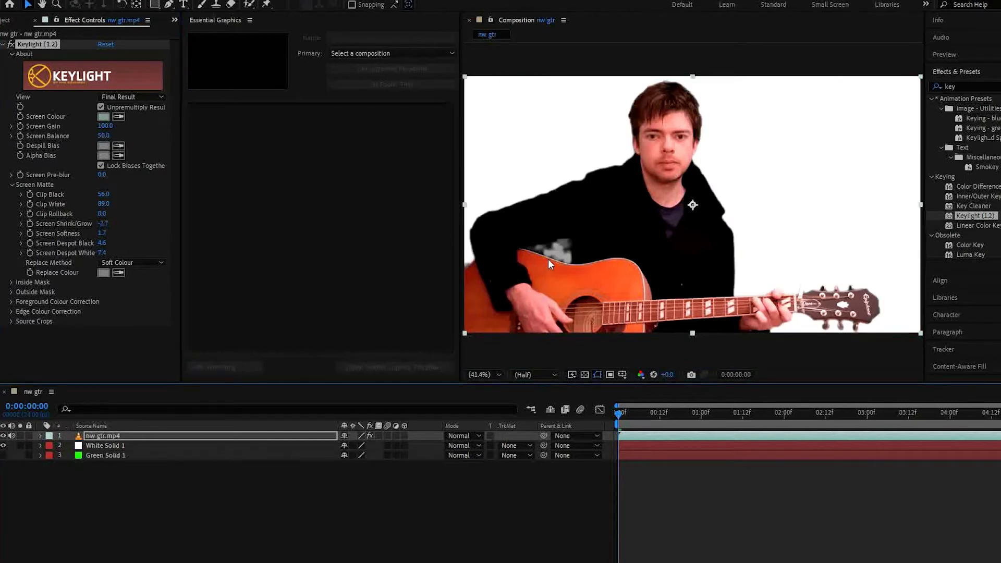
pyautogui.moveTo(499, 255)
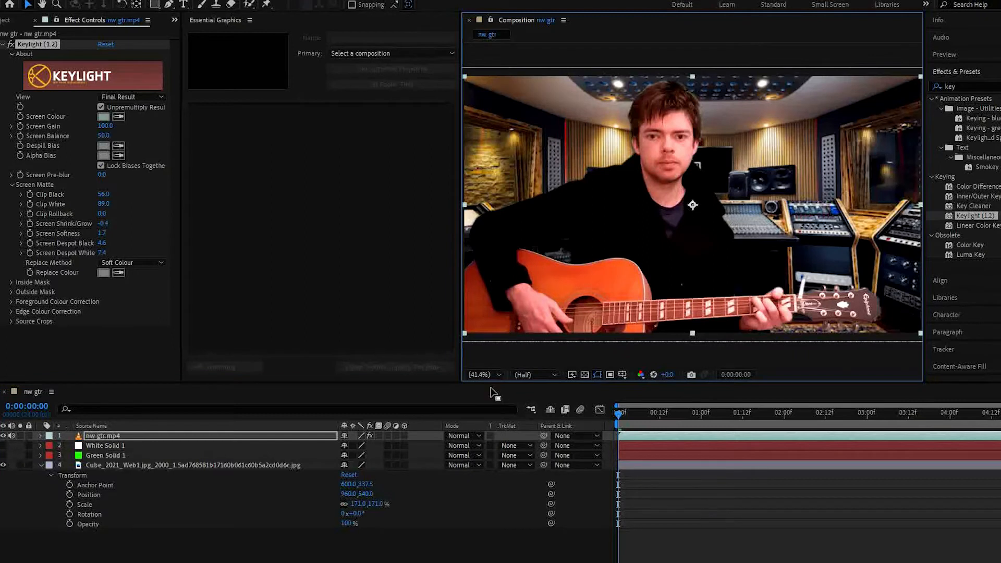
# Inspect the hair edge at 200% and settle Keylight Screen Shrink/Grow at 1.4
pyautogui.click(483, 374)
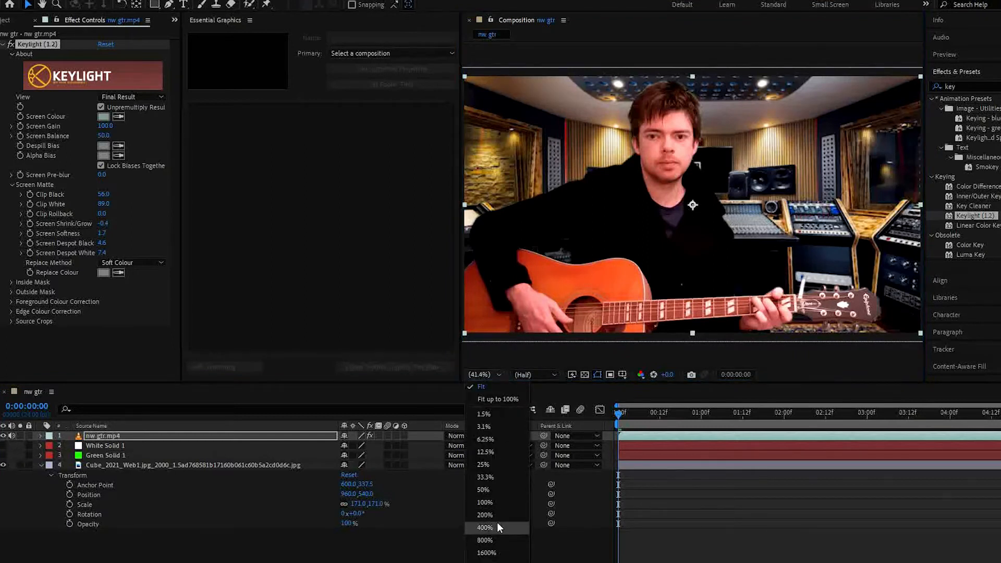
pyautogui.click(484, 514)
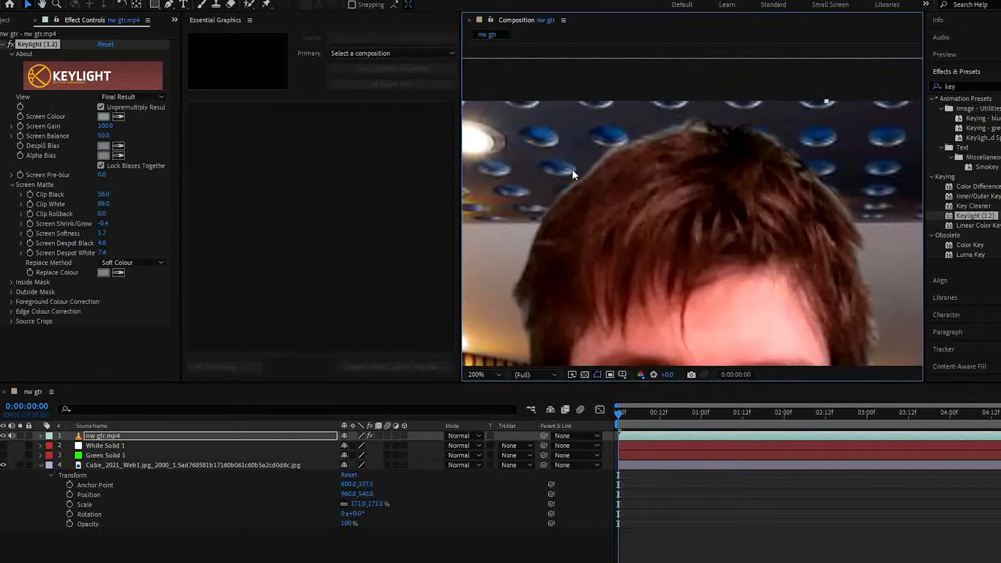
pyautogui.moveTo(104, 224)
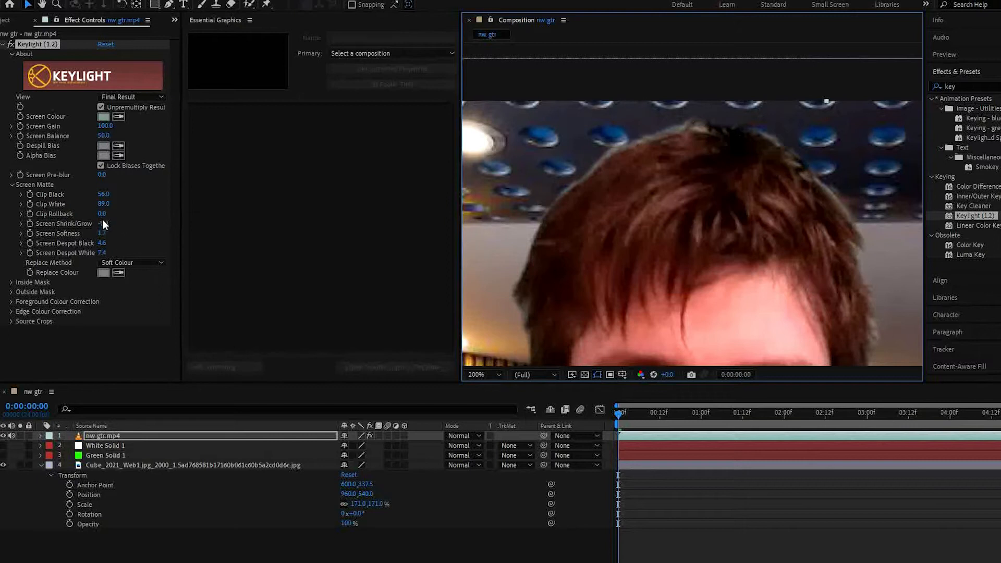
pyautogui.moveTo(103, 224); pyautogui.dragTo(83, 223)
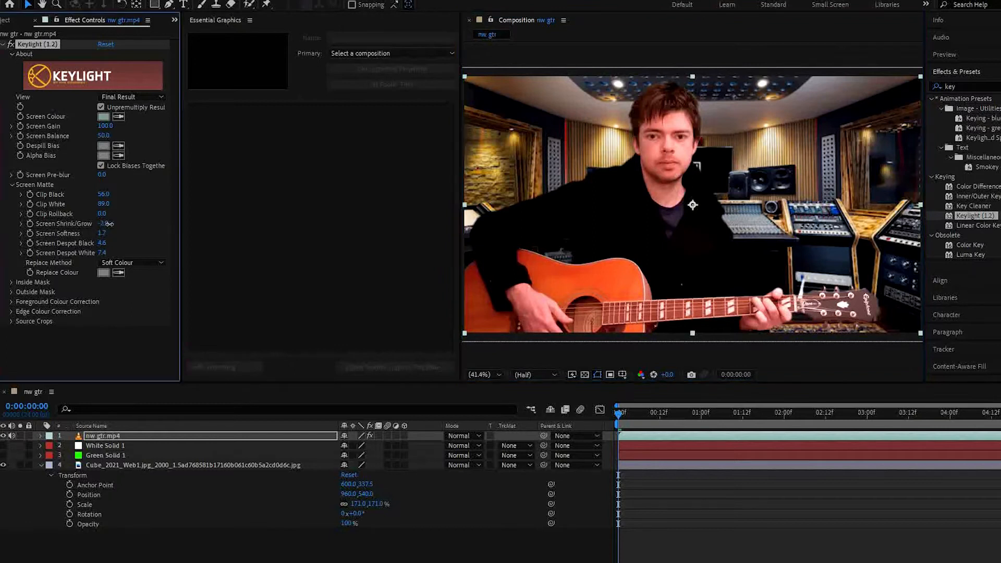
pyautogui.moveTo(104, 224); pyautogui.dragTo(83, 223)
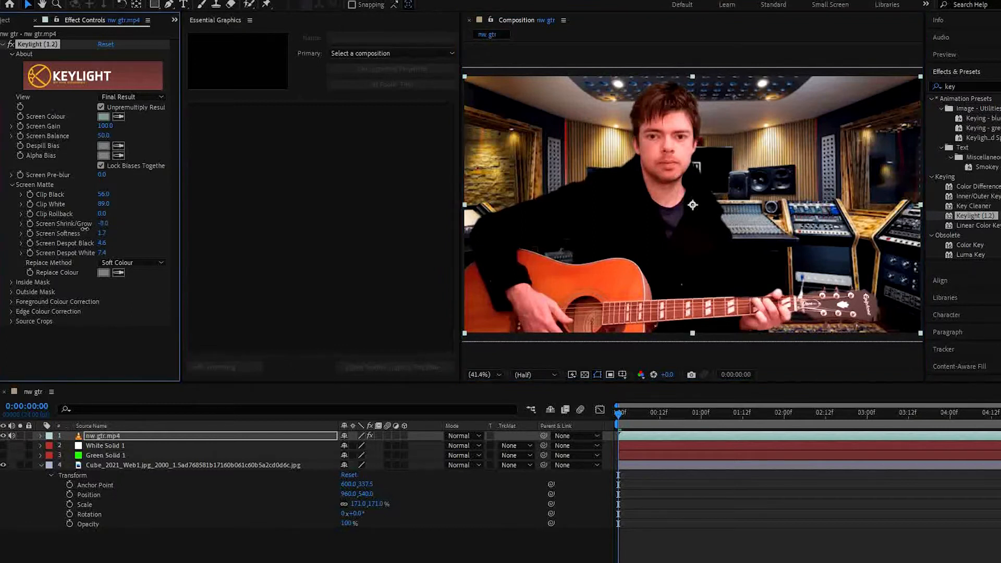
pyautogui.moveTo(105, 224); pyautogui.dragTo(106, 224)
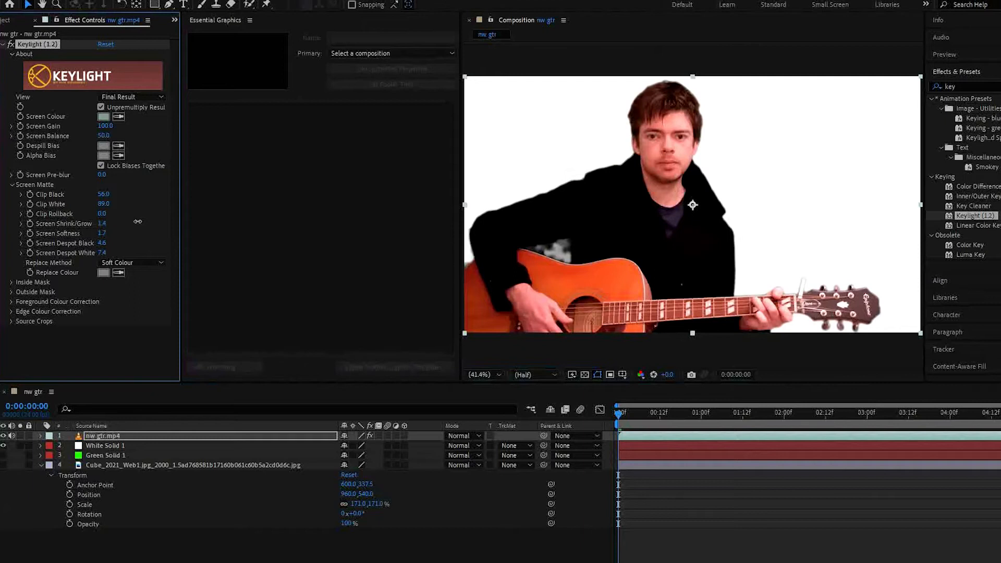
pyautogui.click(103, 223)
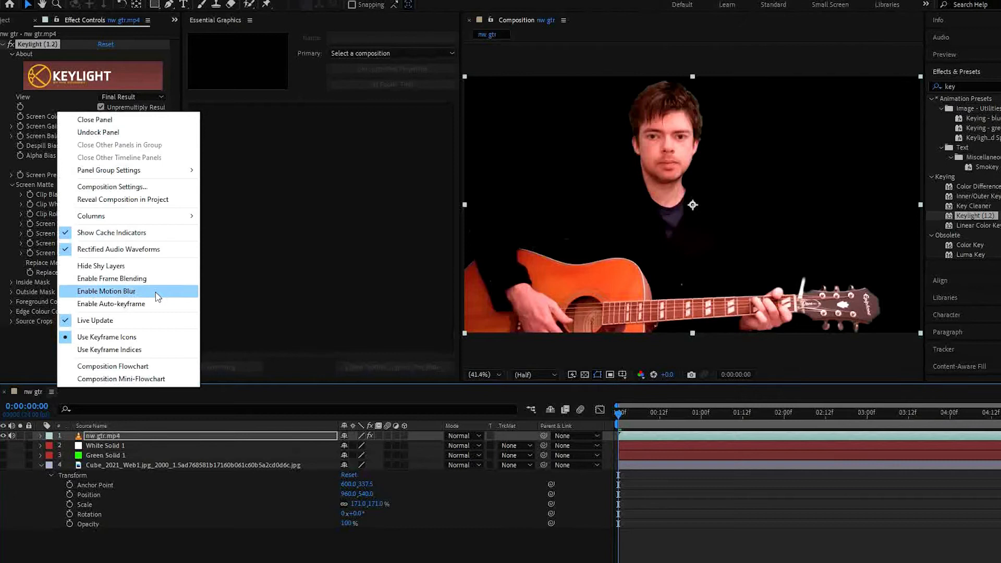
pyautogui.moveTo(131, 190)
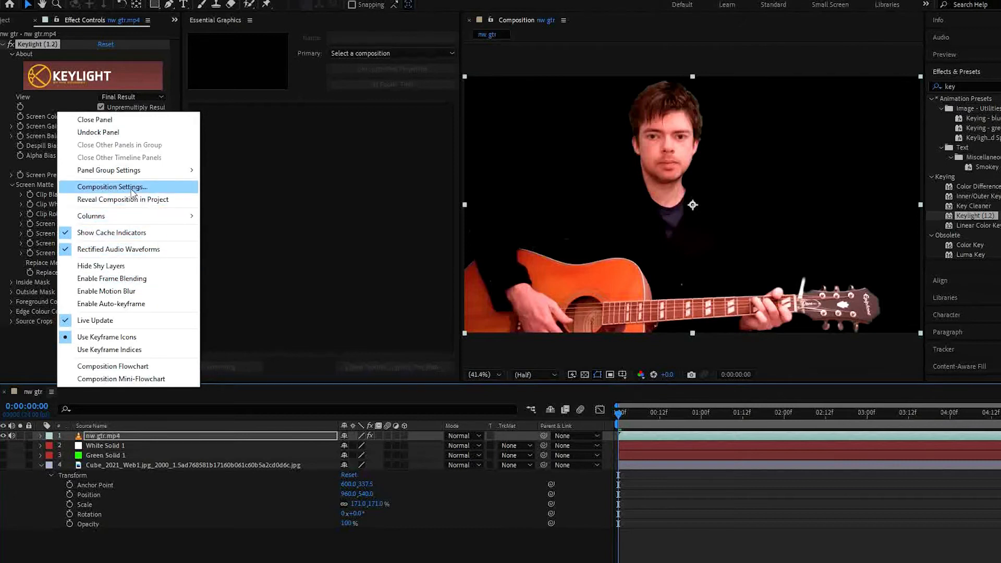
pyautogui.click(113, 186)
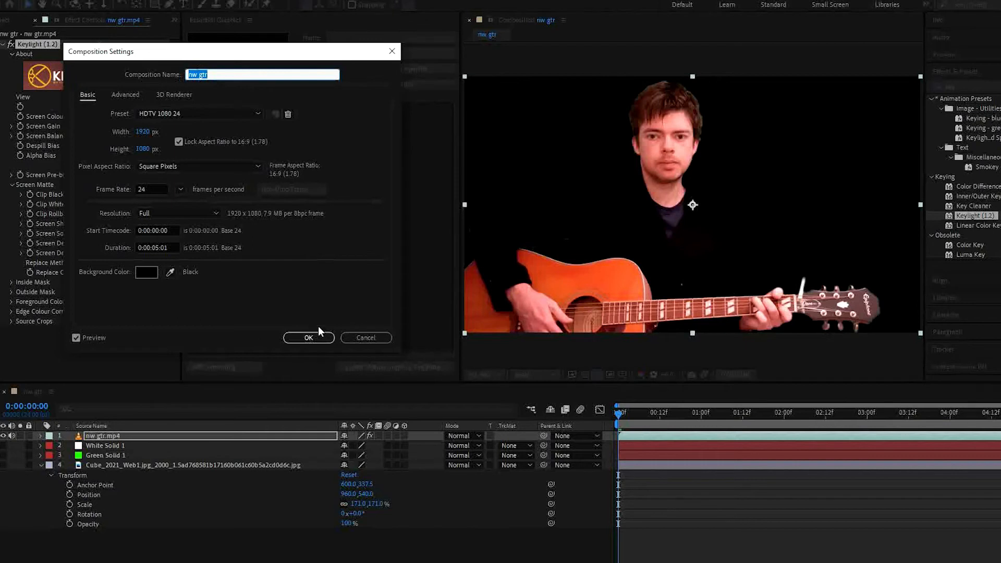
pyautogui.click(308, 338)
pyautogui.write('g')
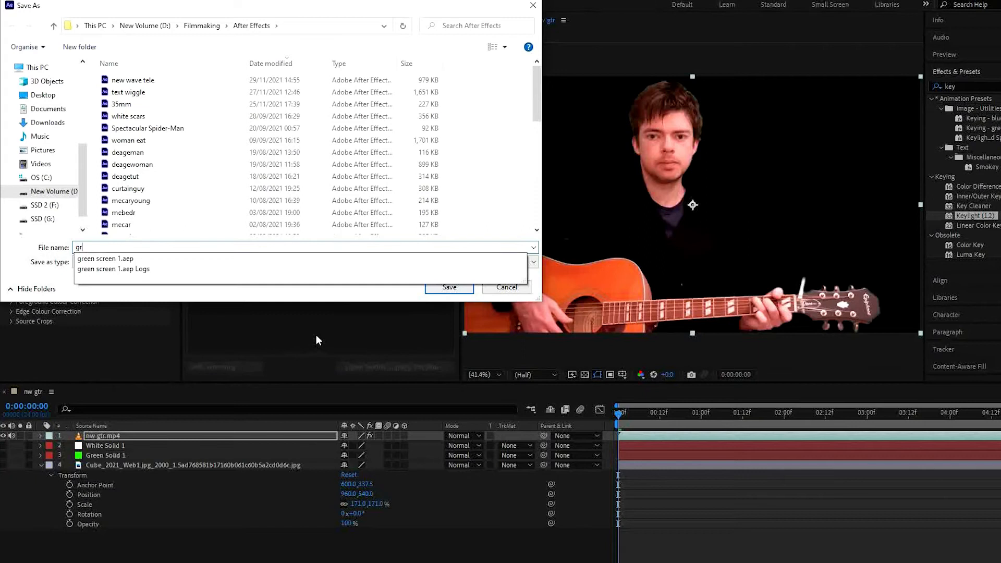
# Save the project as a new green screen file in the Filmmaking After Effects folder
pyautogui.write('reen s')
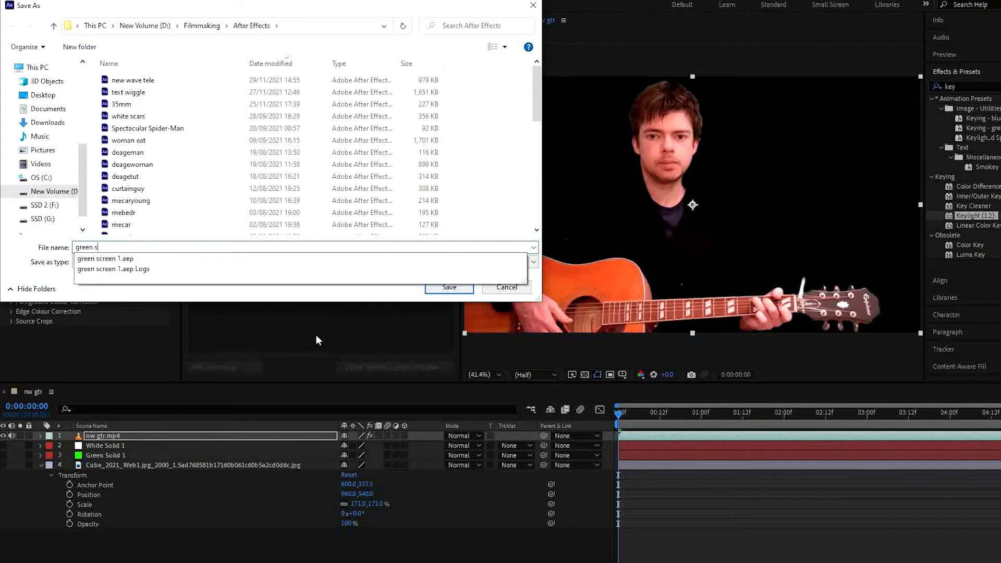
pyautogui.click(449, 287)
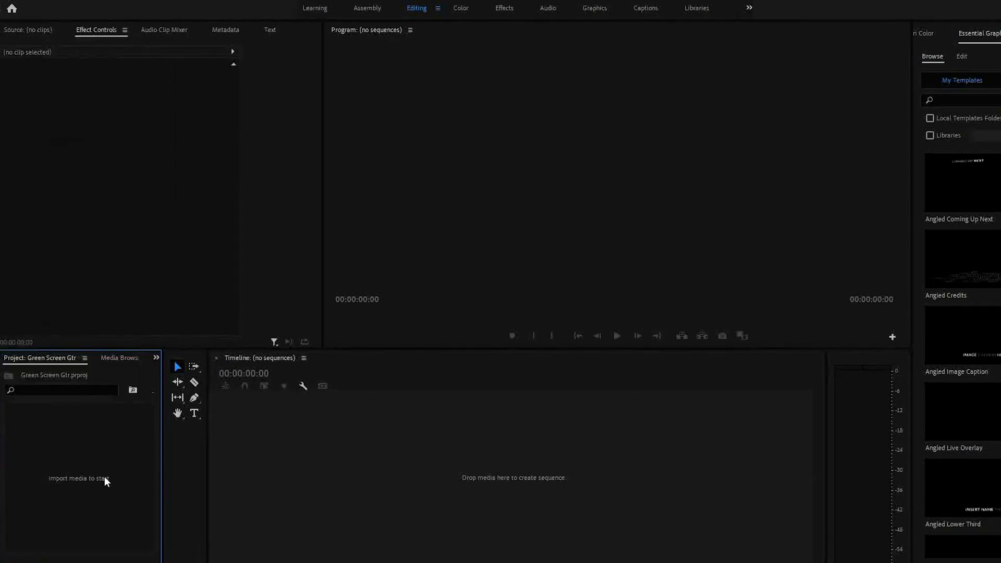
# Import the .aep guitarist composition and drop it on the Timeline as sequence green screen gtr
pyautogui.rightClick(105, 479)
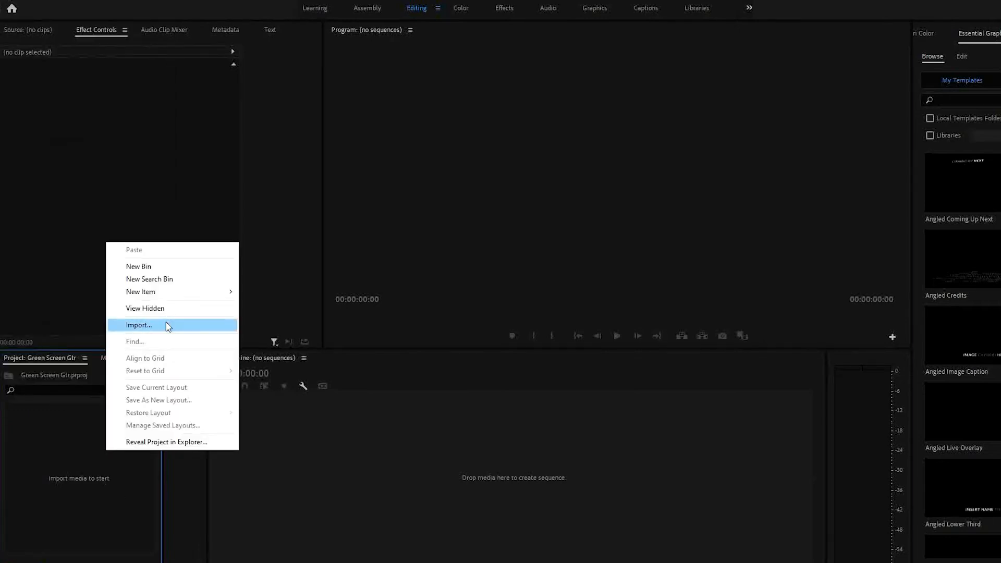
pyautogui.click(139, 326)
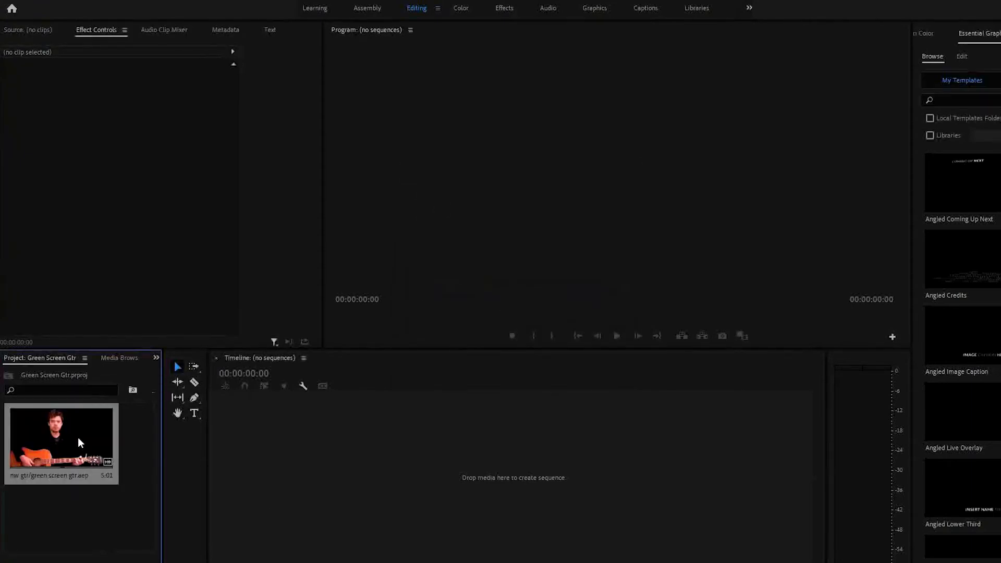
pyautogui.moveTo(60, 437); pyautogui.dragTo(453, 469)
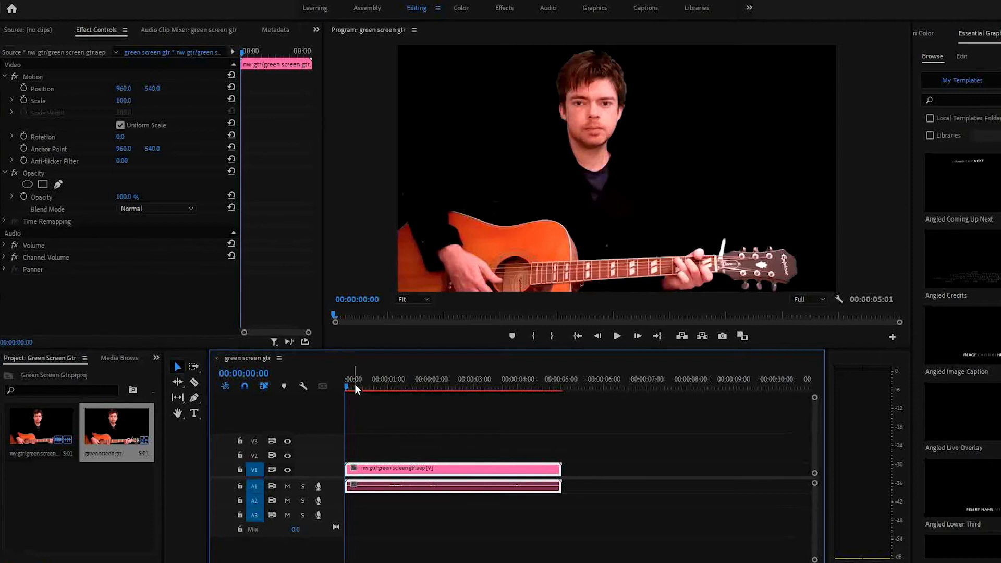
pyautogui.click(516, 379)
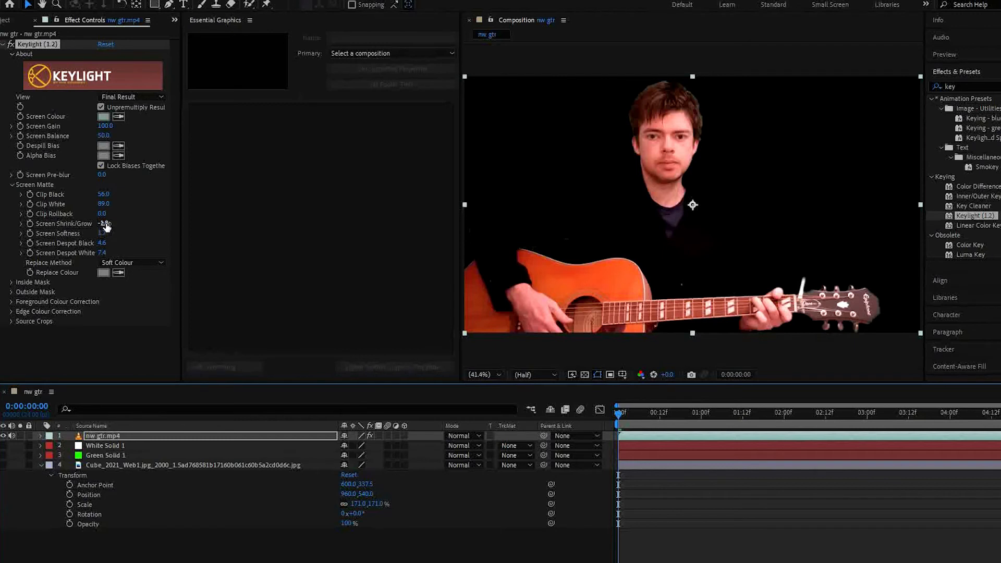
# Readjust Keylight's Screen Shrink/Grow on the guitarist's matte edge once more
pyautogui.moveTo(105, 223); pyautogui.dragTo(102, 223)
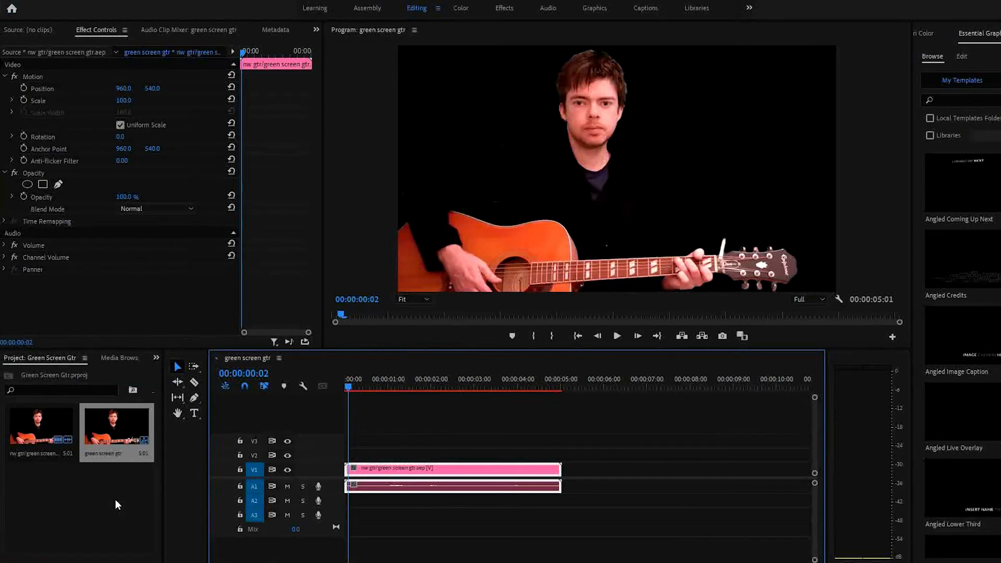
# Create a new white Color Matte and place it on V2 beneath the keyed guitar clip
pyautogui.rightClick(116, 505)
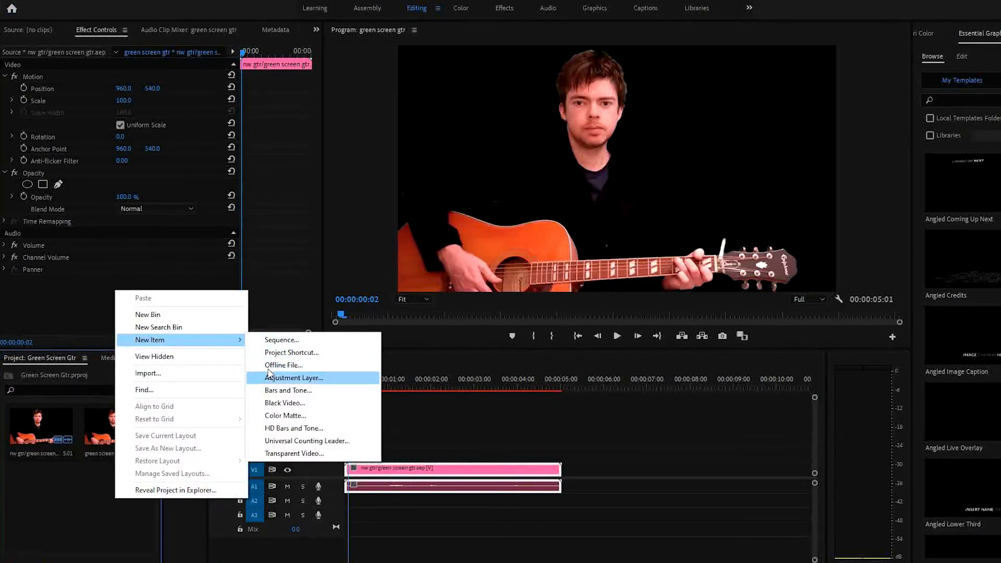
pyautogui.click(285, 417)
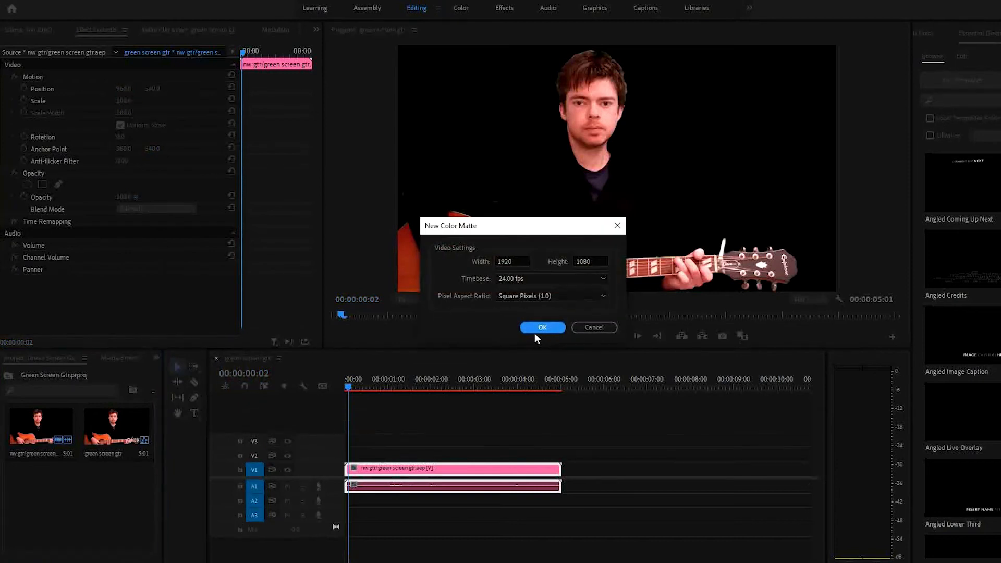
pyautogui.click(543, 326)
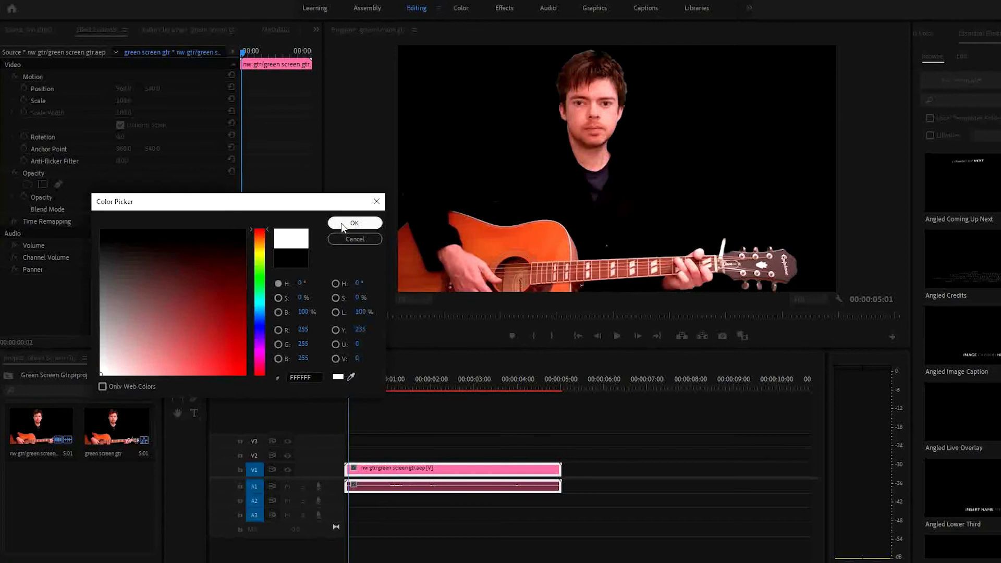
pyautogui.click(355, 224)
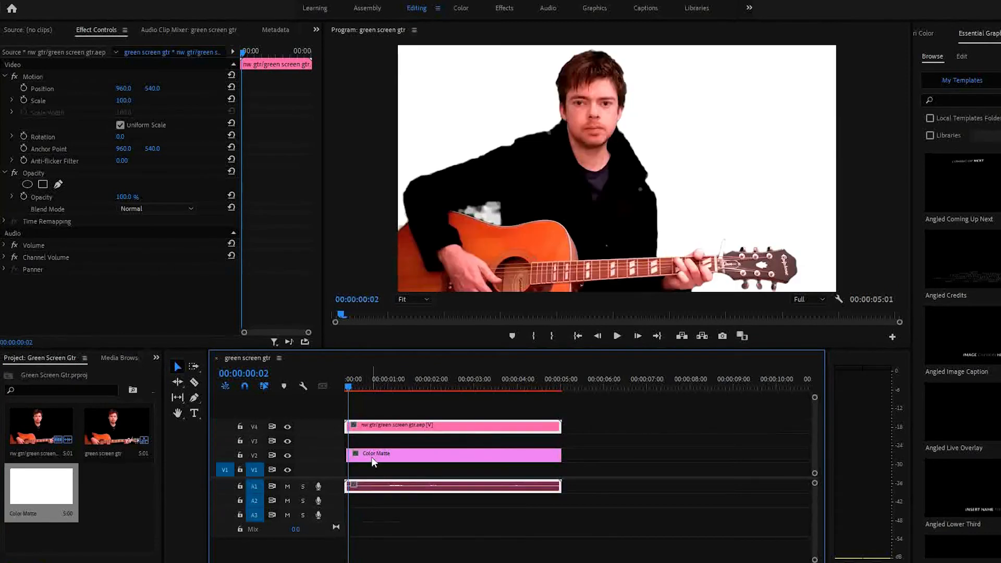
pyautogui.click(453, 453)
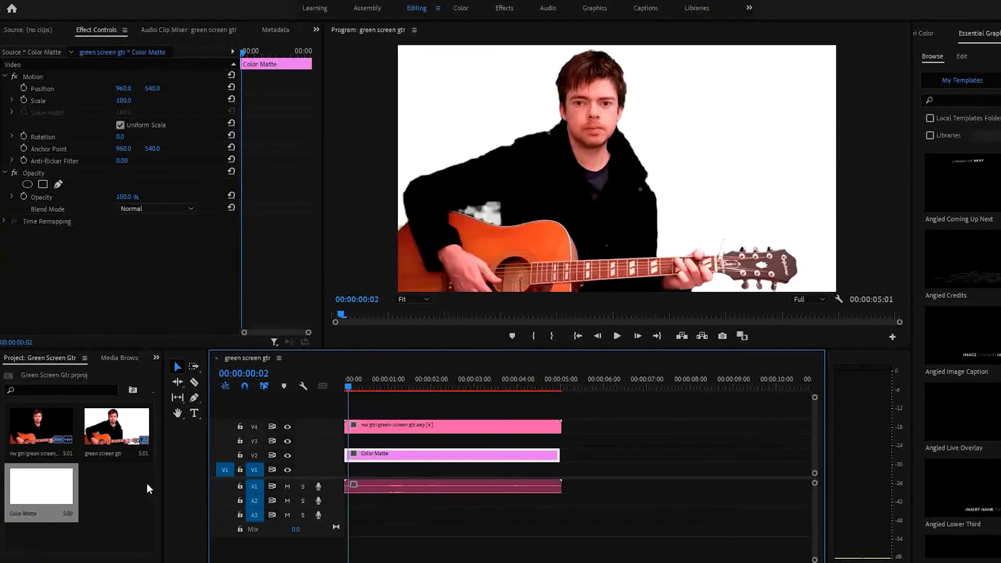
# Create a second Color Matte in bright green with the default name
pyautogui.rightClick(147, 488)
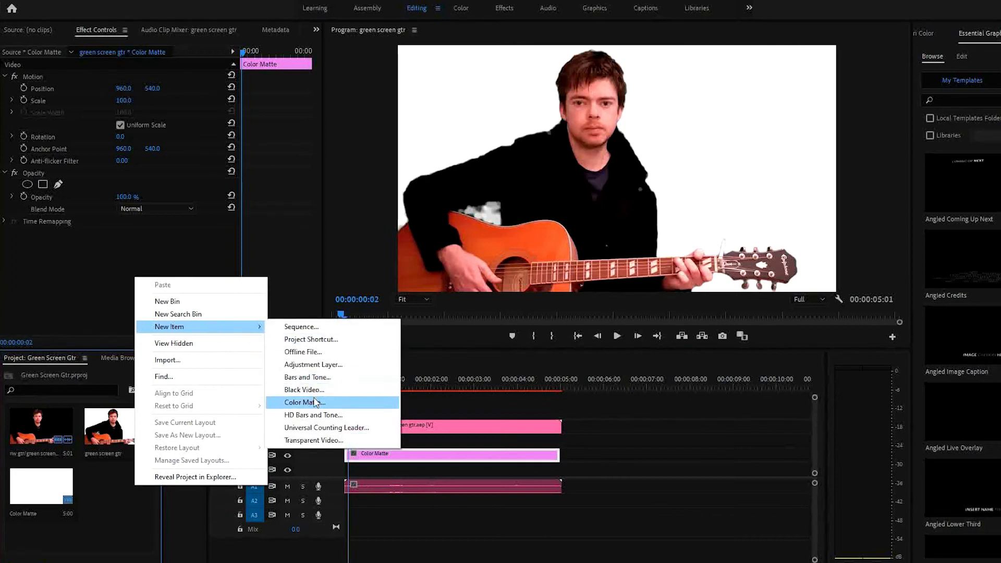
pyautogui.click(301, 402)
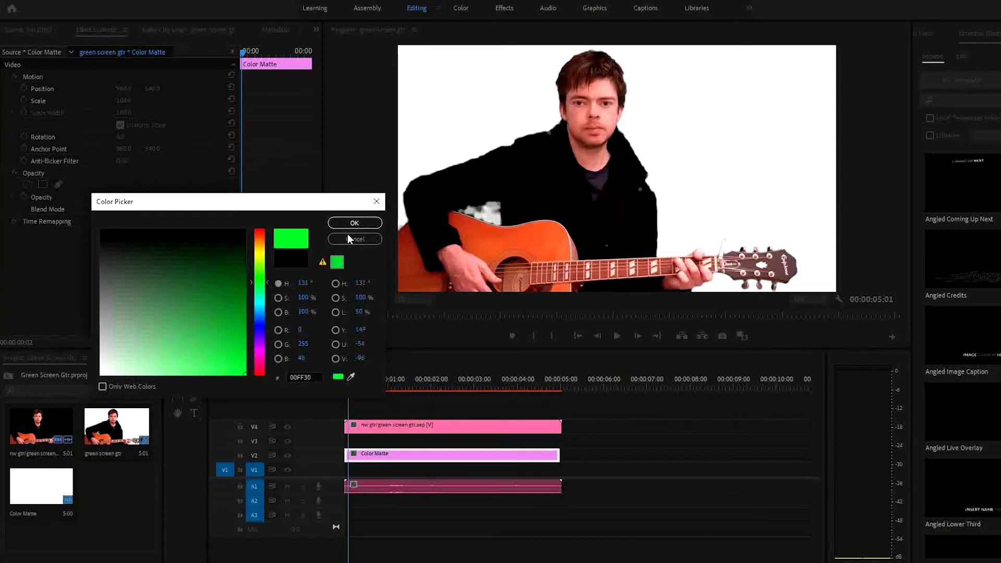
pyautogui.click(354, 224)
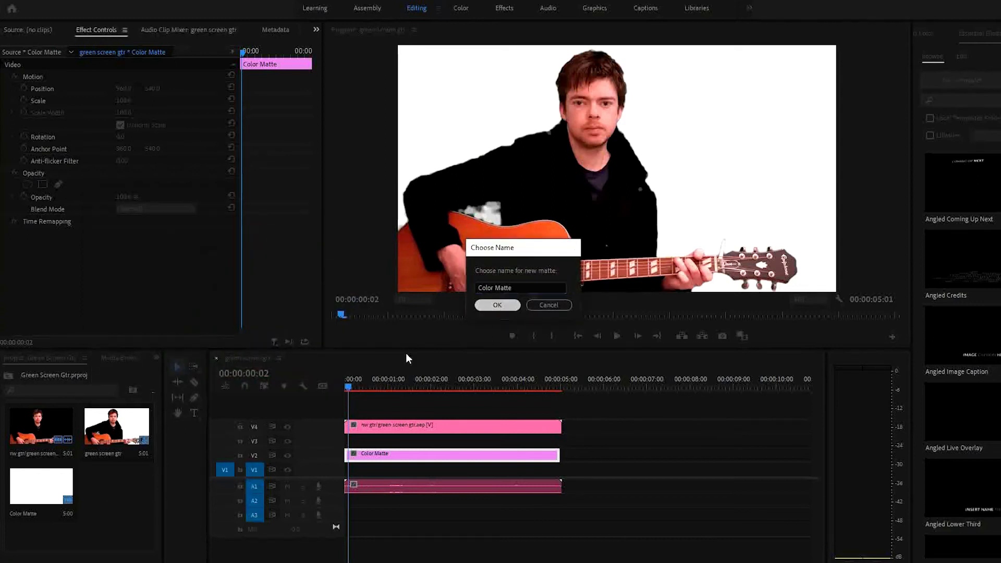
pyautogui.click(496, 304)
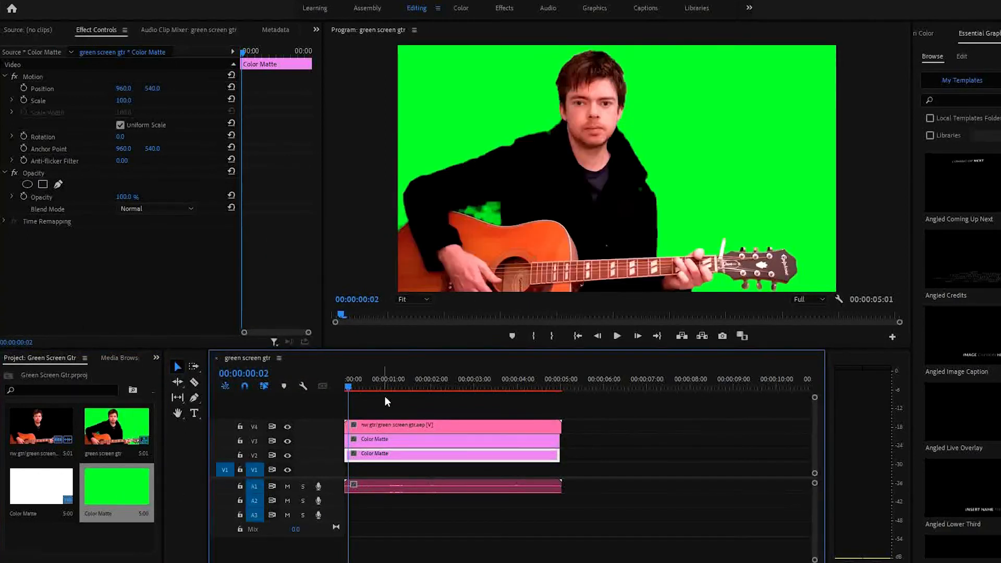
pyautogui.moveTo(287, 440)
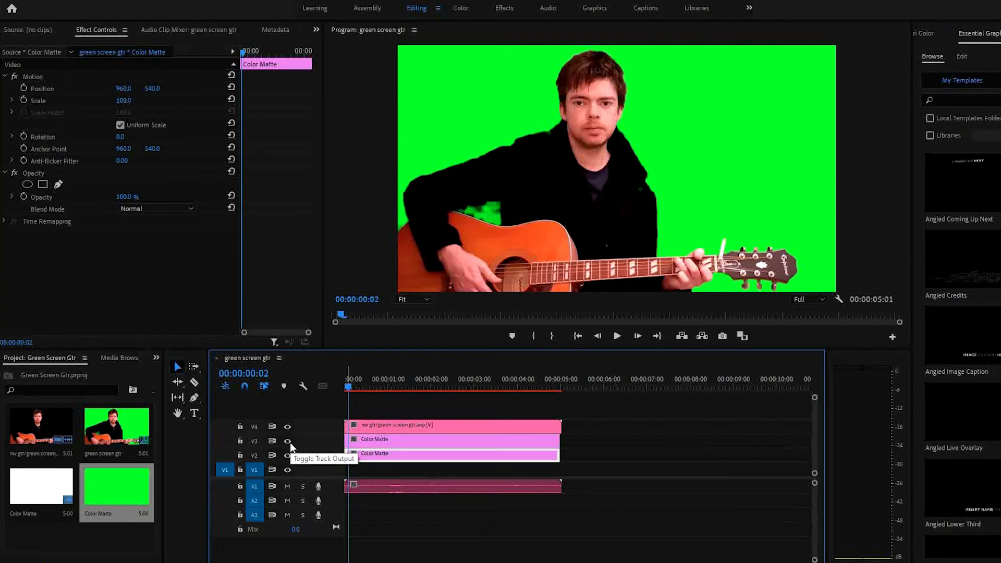
# Toggle the green matte track's output off and on, then select the keyed guitarist clip
pyautogui.click(288, 455)
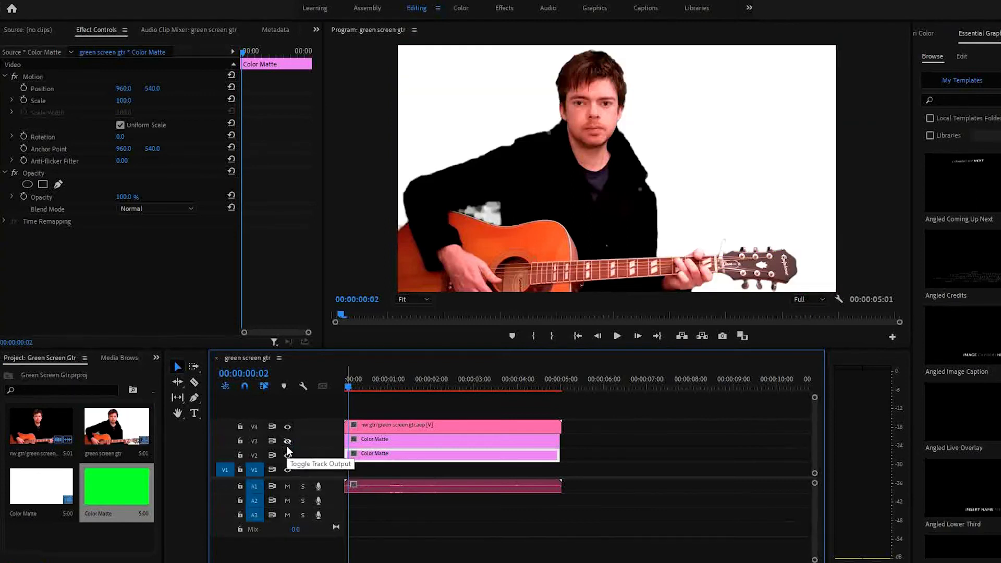
pyautogui.click(288, 454)
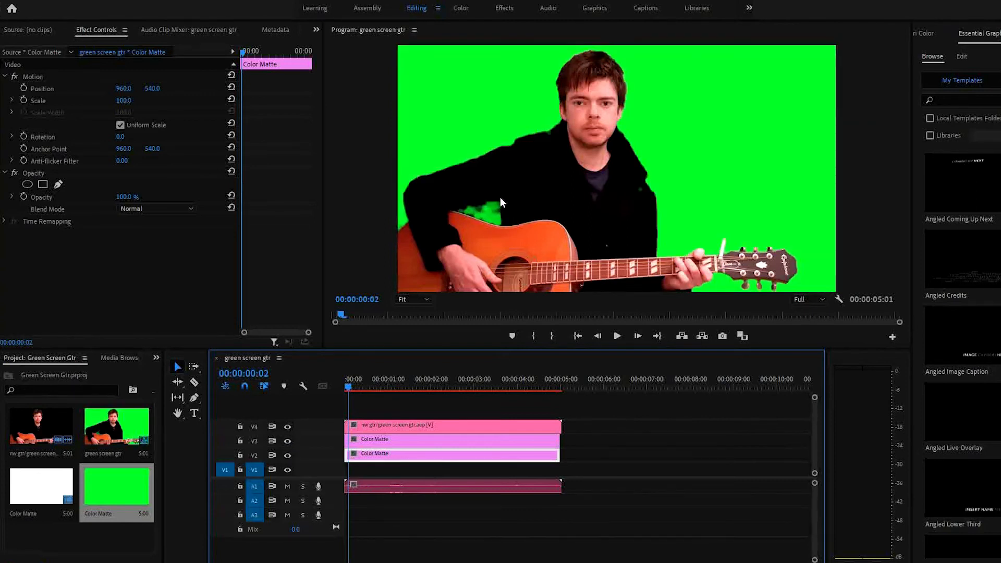
pyautogui.moveTo(469, 203)
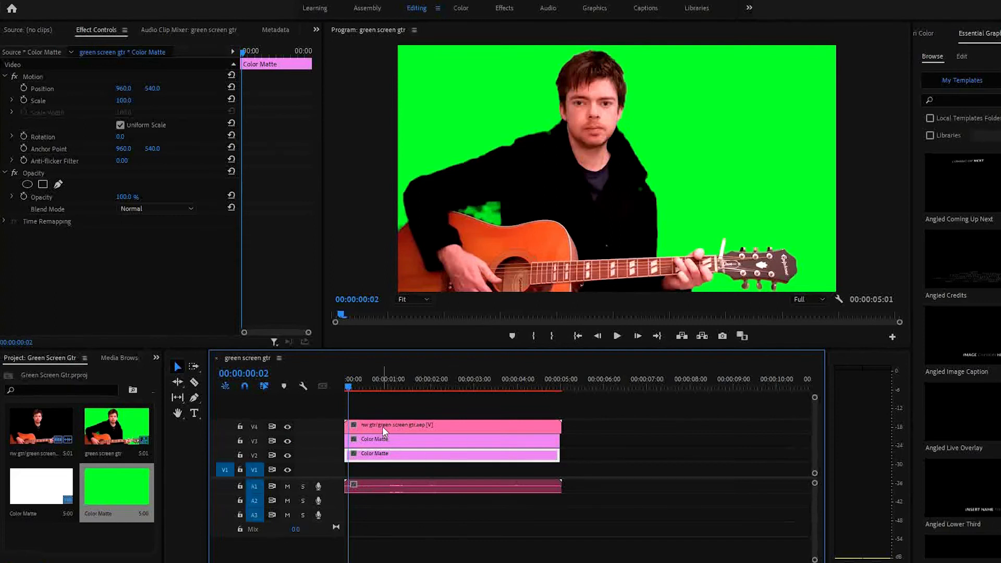
pyautogui.click(451, 425)
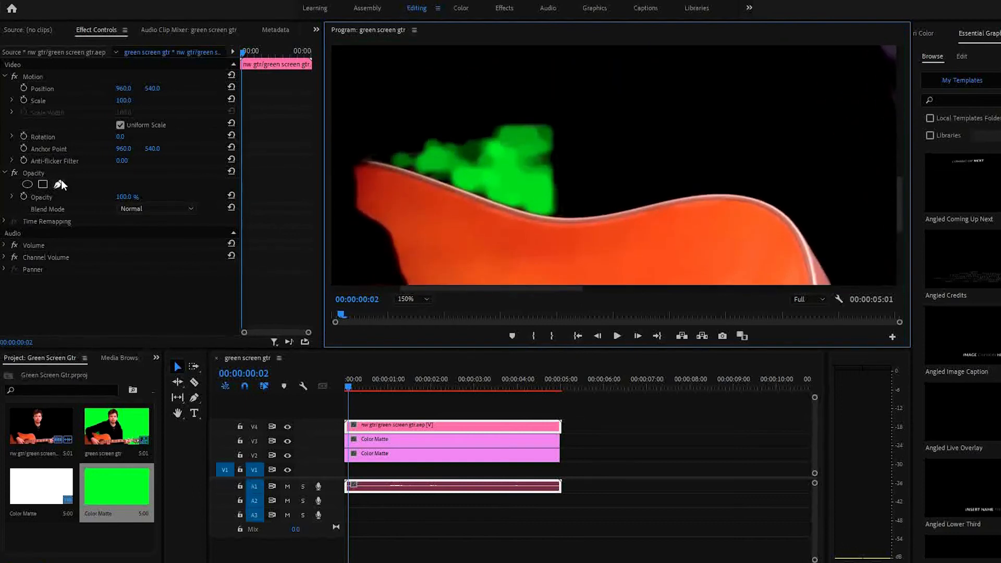
# Draw an inverted pen mask in Opacity around the green patch and reshape it along the guitar body
pyautogui.click(59, 185)
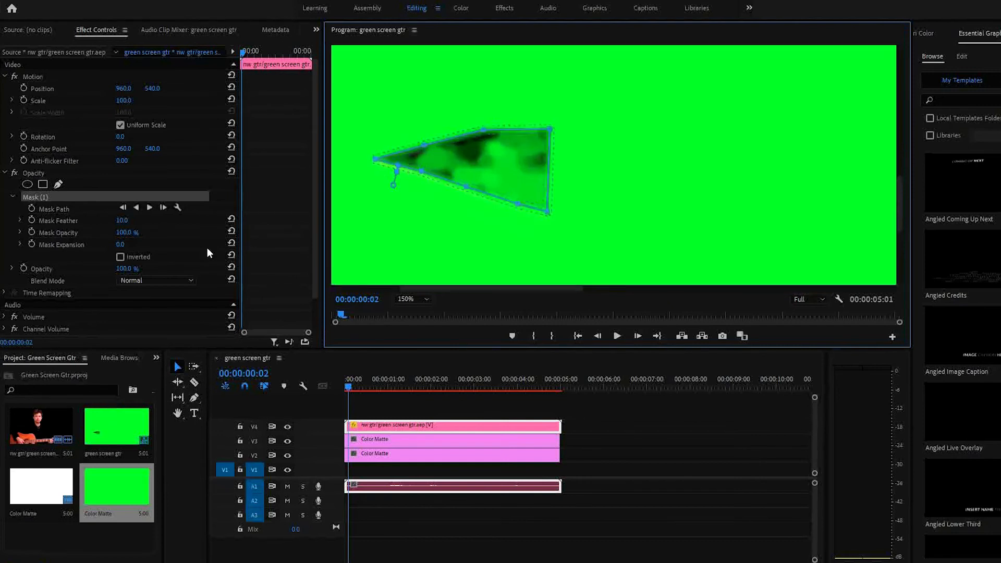
pyautogui.click(121, 256)
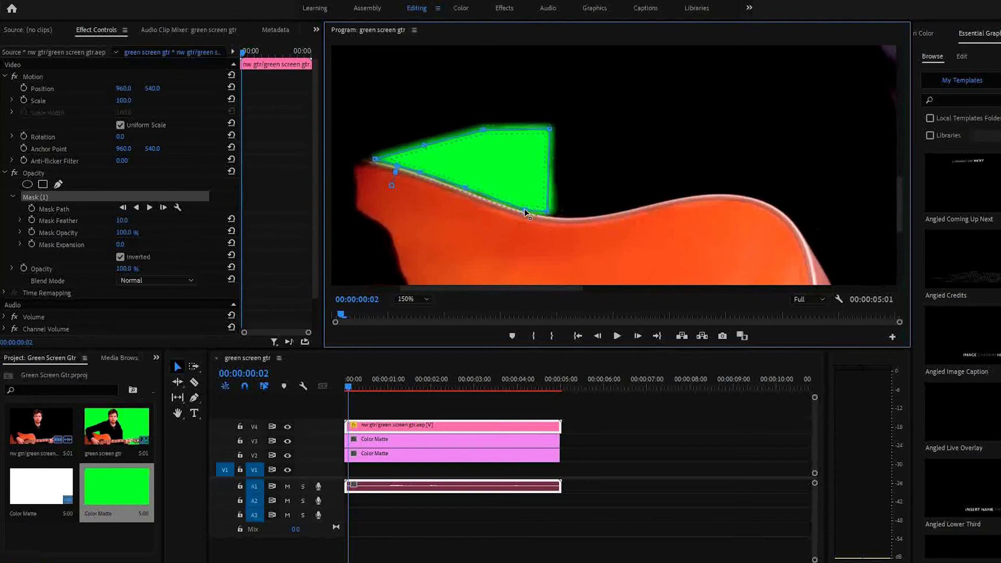
pyautogui.moveTo(527, 217); pyautogui.dragTo(553, 214)
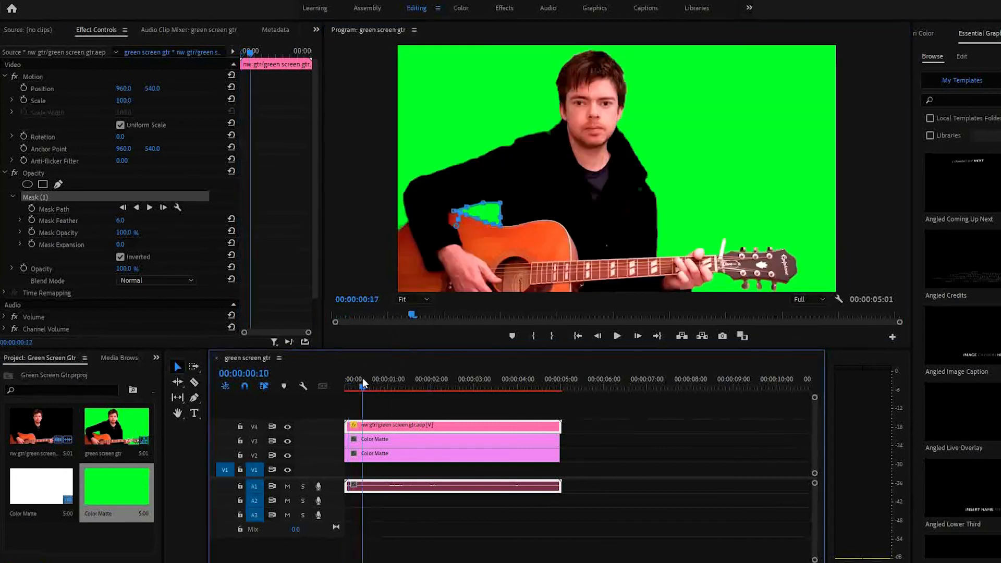
pyautogui.click(615, 336)
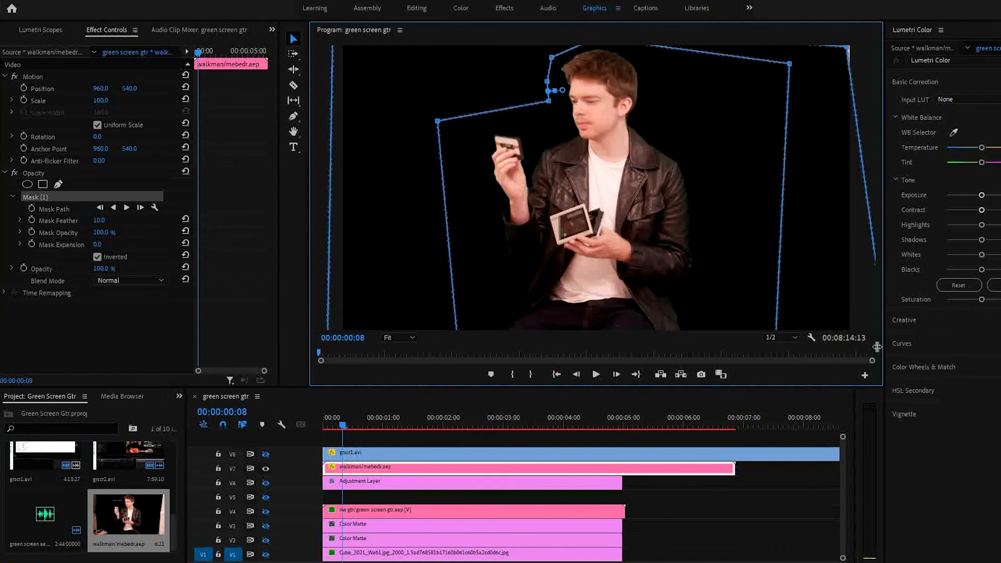
# Deselect the mask for a clean view and return the playhead to the sequence start
pyautogui.click(596, 375)
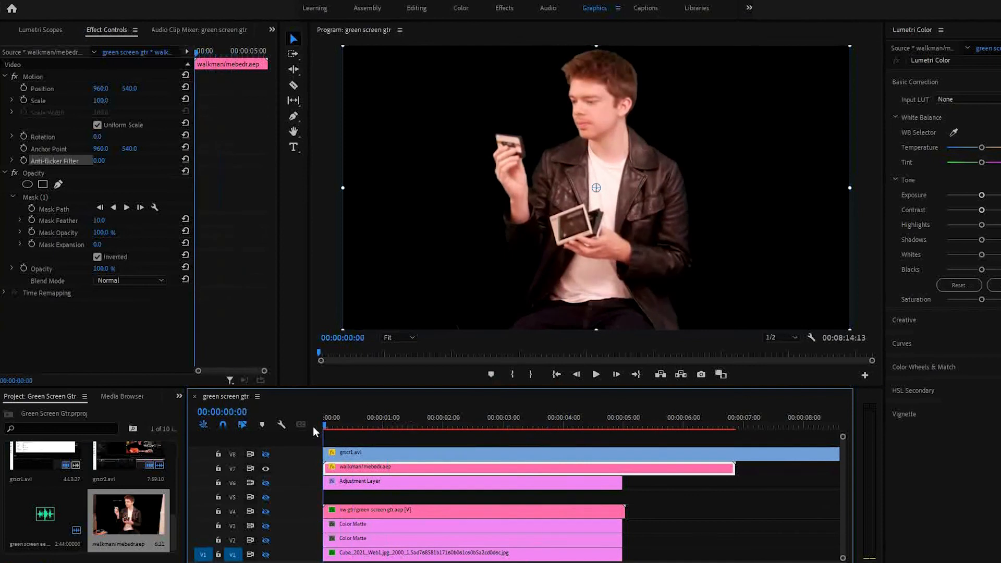
pyautogui.click(416, 8)
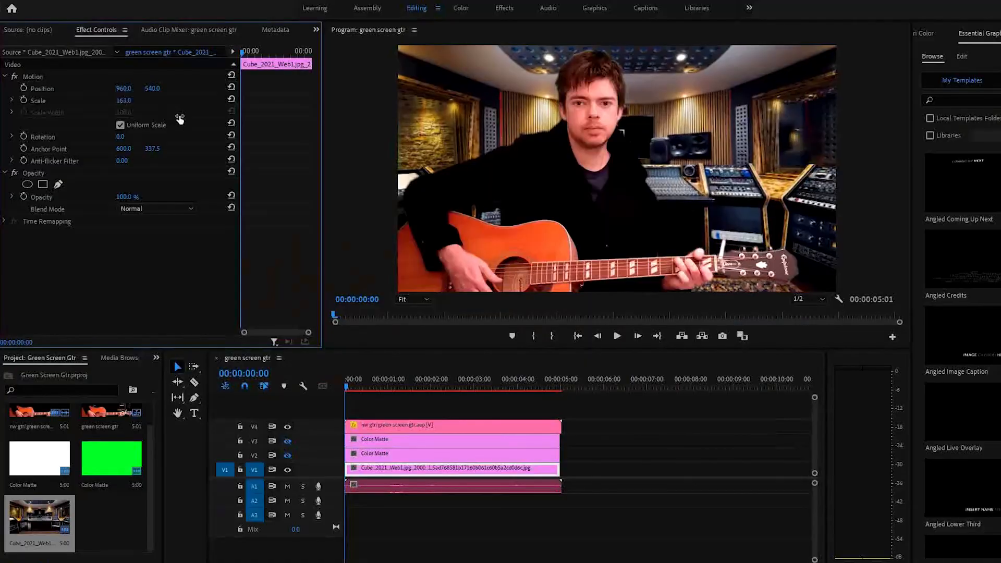
# Scale the studio photo up to 164 and preview a different moment of the composite
pyautogui.click(355, 388)
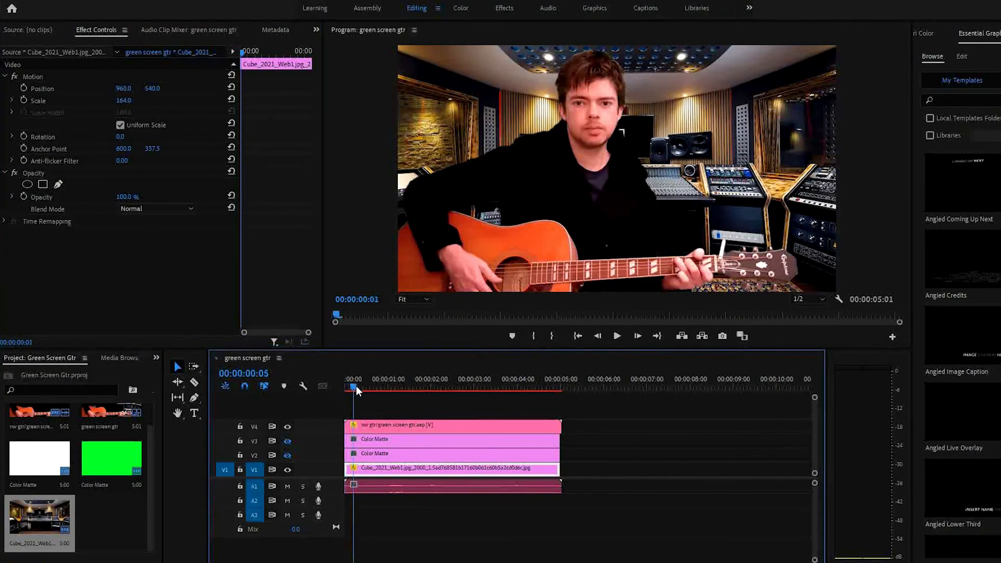
pyautogui.click(424, 388)
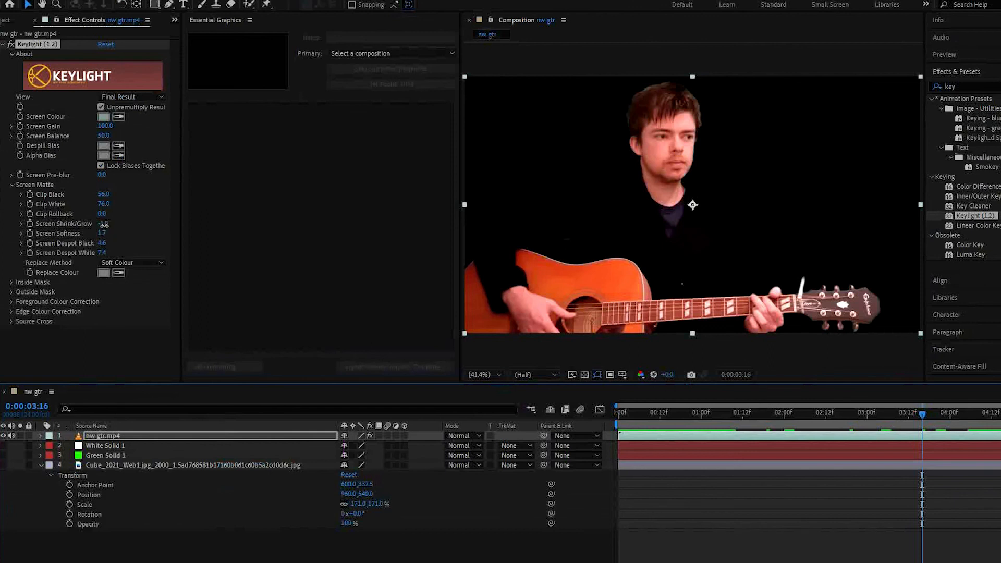
# Scrub Keylight's Screen Matte Shrink/Grow value to tighten the key
pyautogui.moveTo(103, 223); pyautogui.dragTo(96, 223)
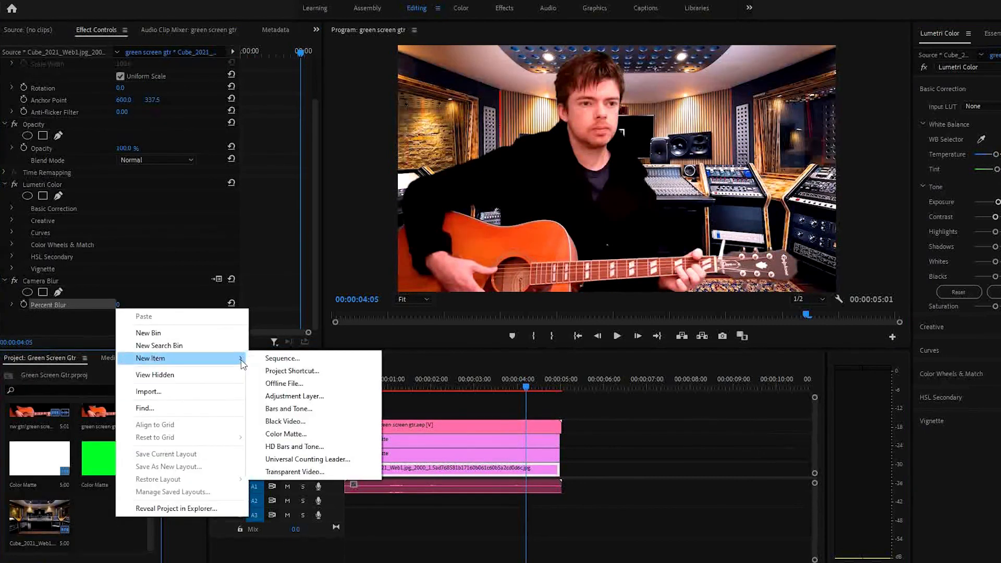
# Create a new 1920×1080 Adjustment Layer with default video settings
pyautogui.click(294, 397)
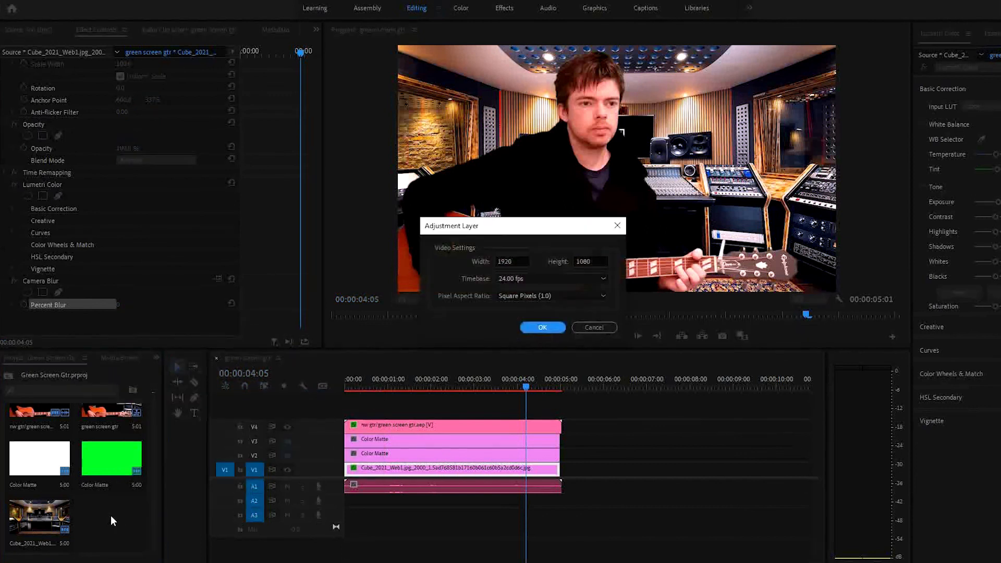
pyautogui.click(542, 326)
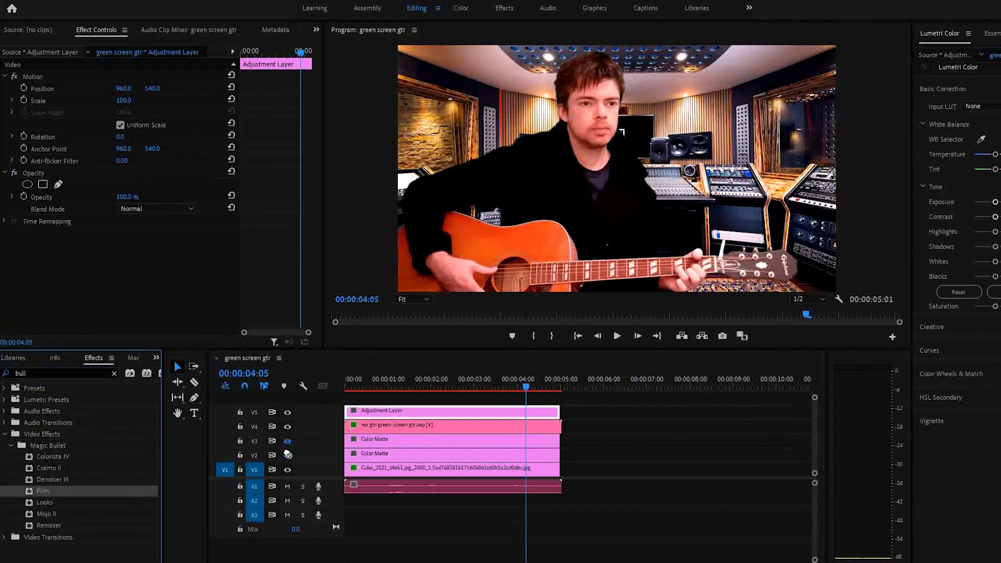
# Apply Magic Bullet Film to the adjustment layer with Kodak 5219 Vision3 500T negative stock
pyautogui.doubleClick(42, 491)
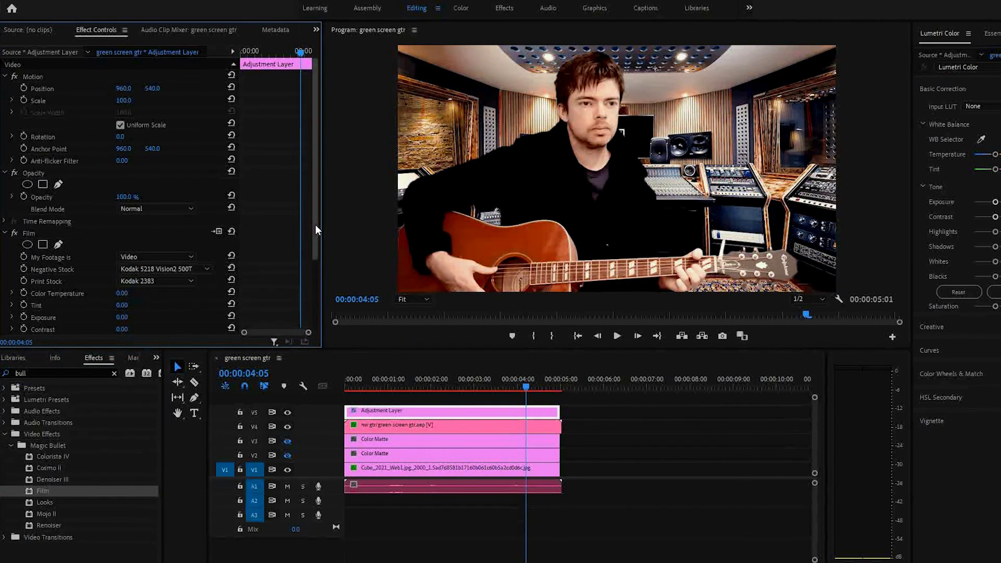
pyautogui.scroll(-3)
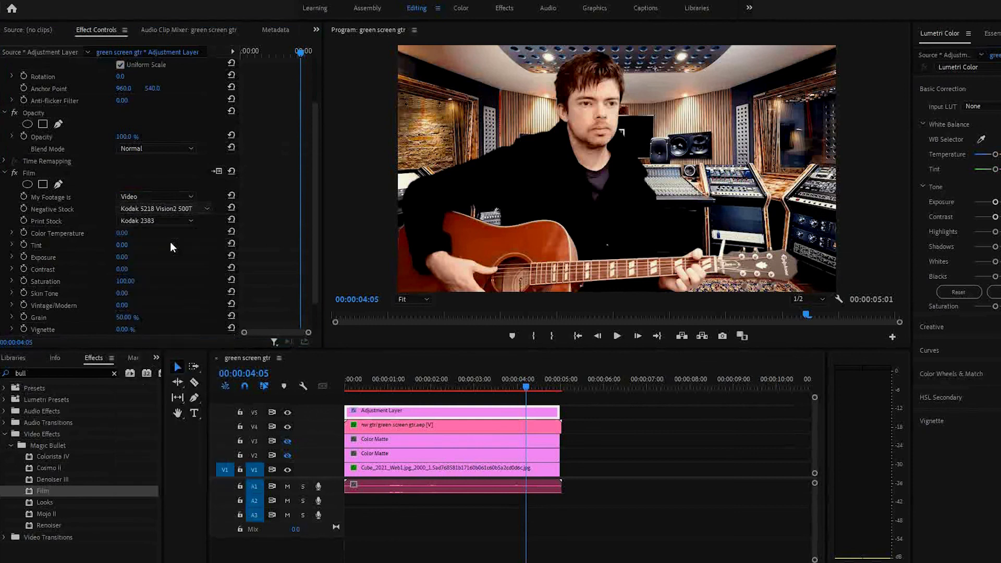
pyautogui.click(163, 209)
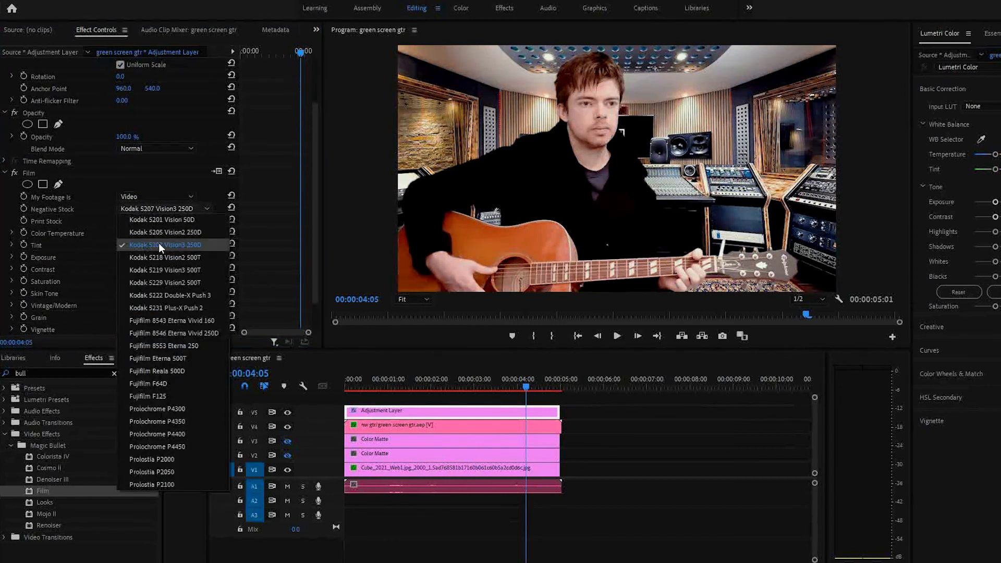
pyautogui.click(166, 269)
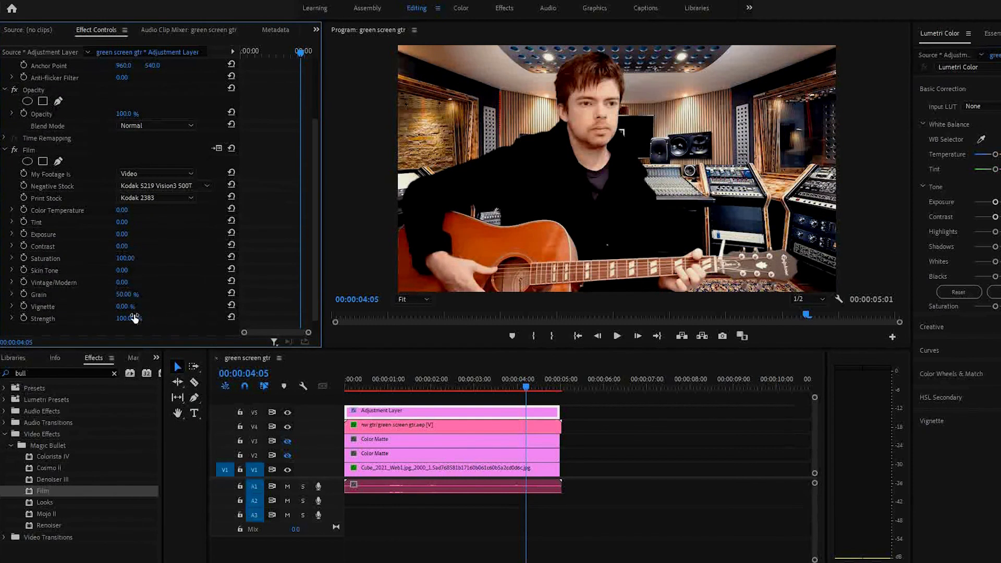